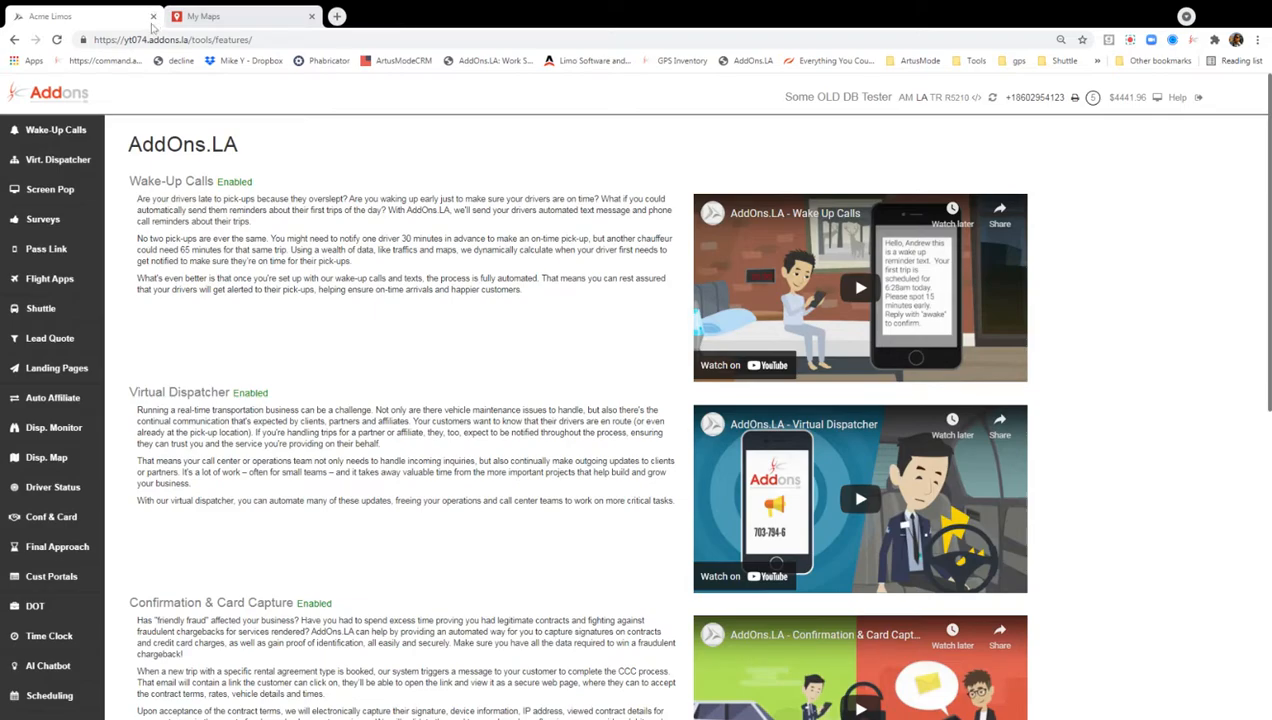
mouse_move(214, 220)
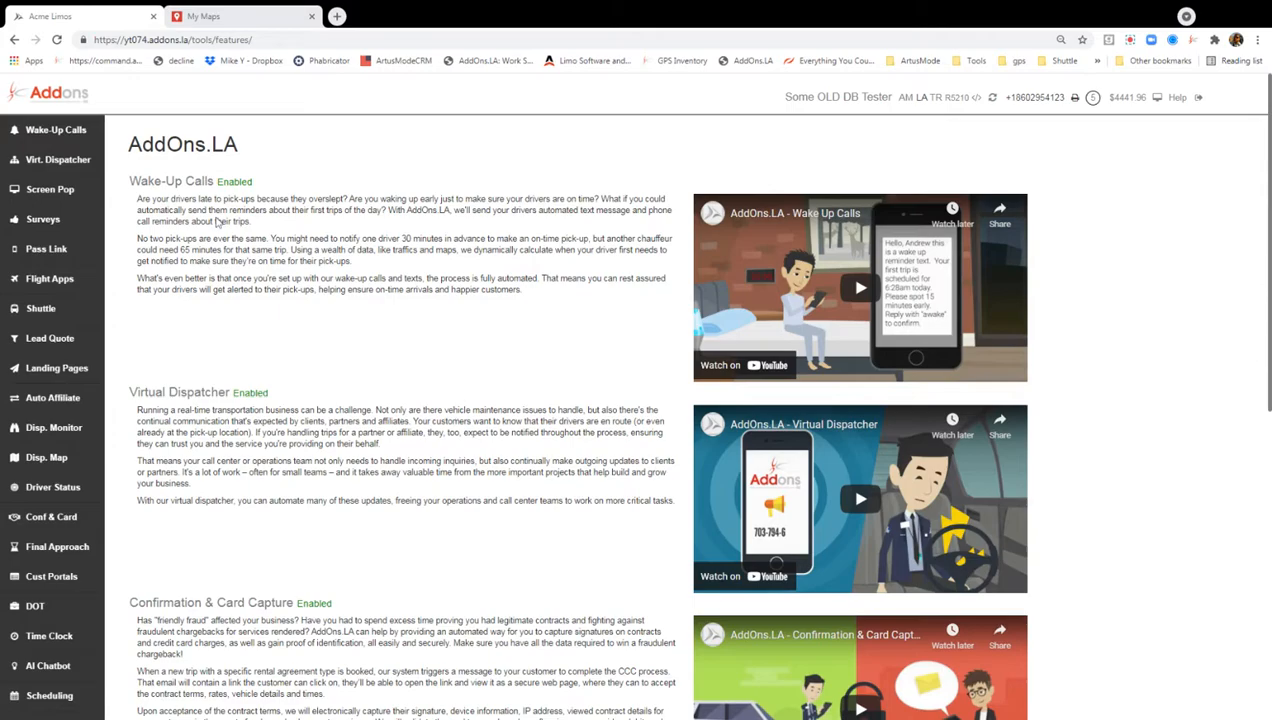
mouse_move(218, 222)
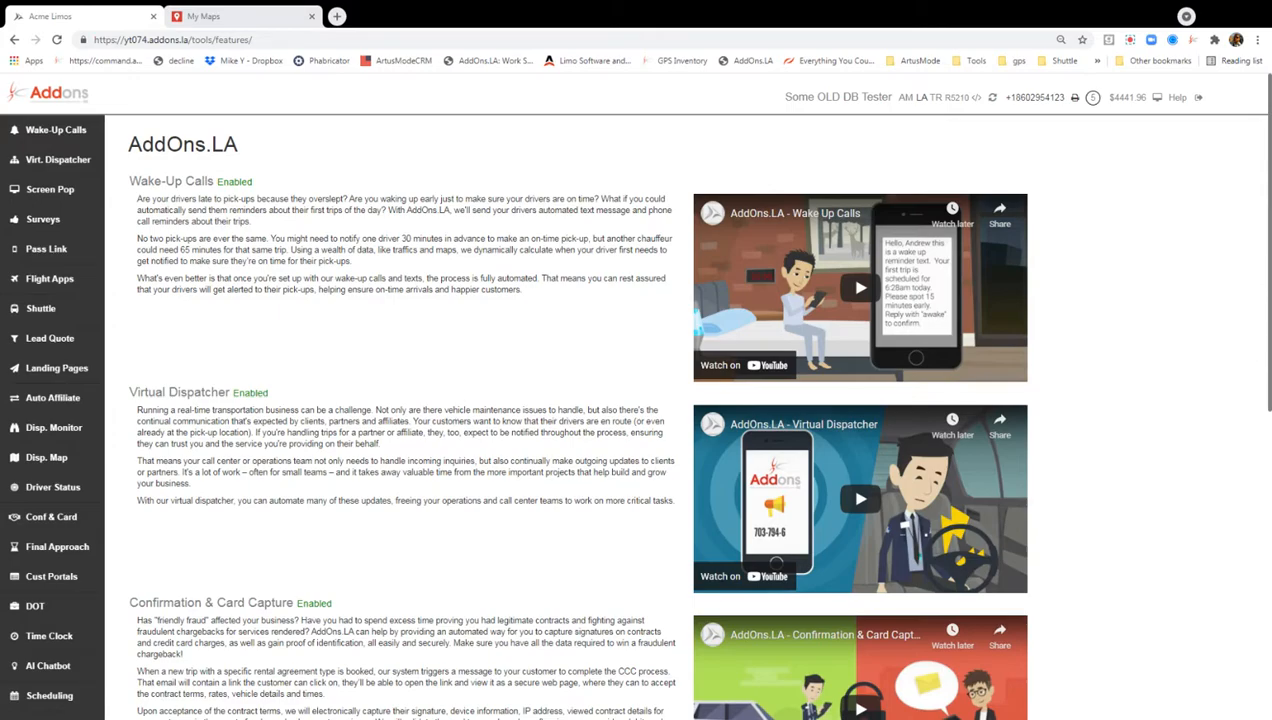
mouse_move(114, 248)
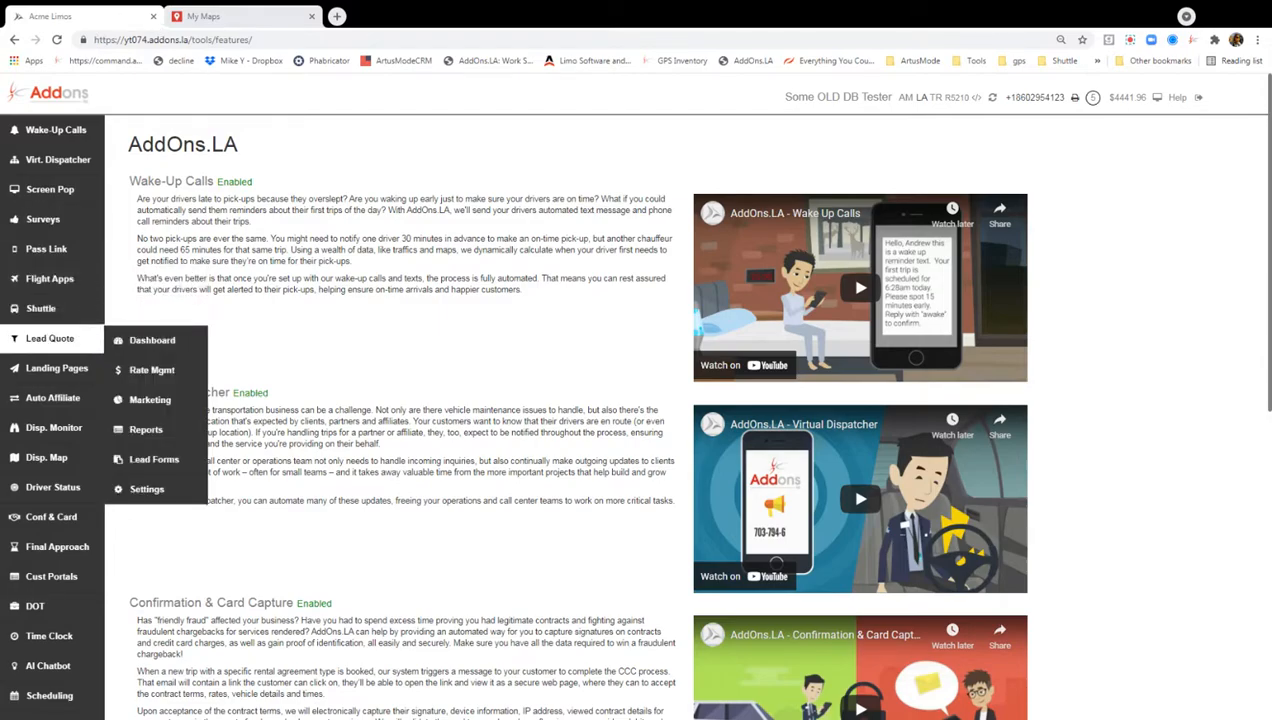
mouse_move(152, 340)
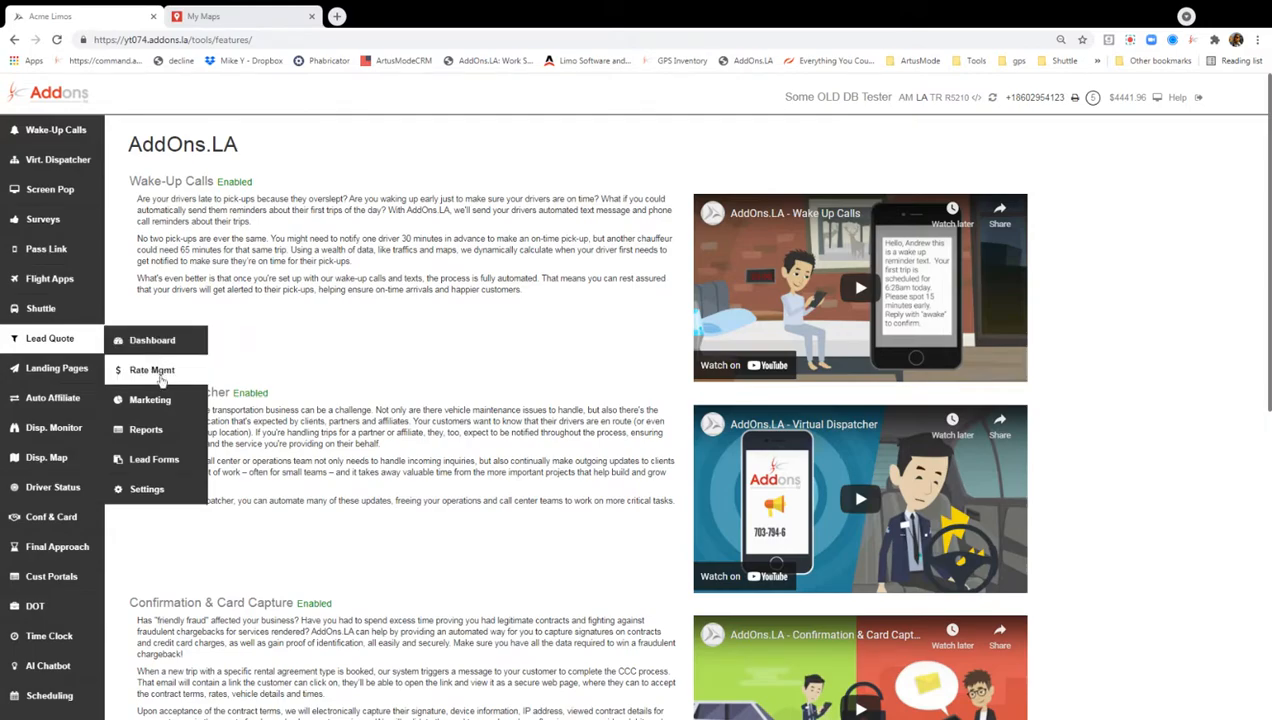
- Go through Rate Mgmt to the zone setup page and start the Google My Maps import
click(152, 368)
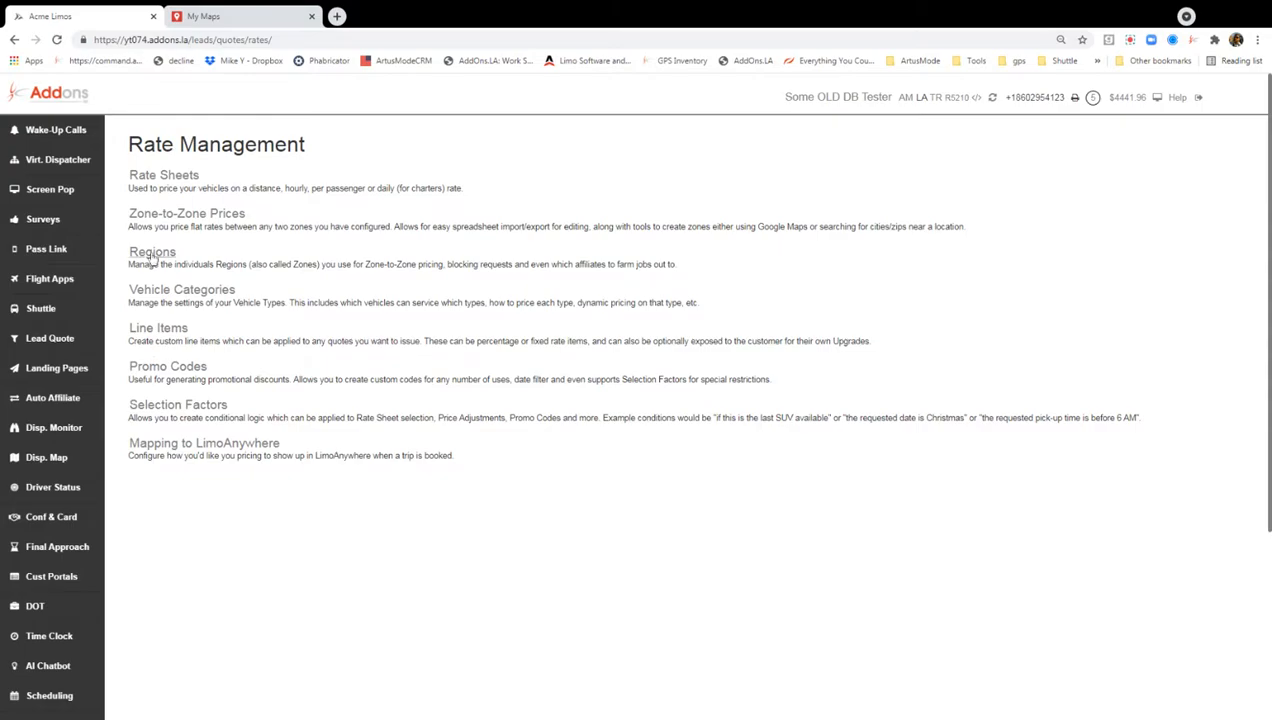
click(152, 252)
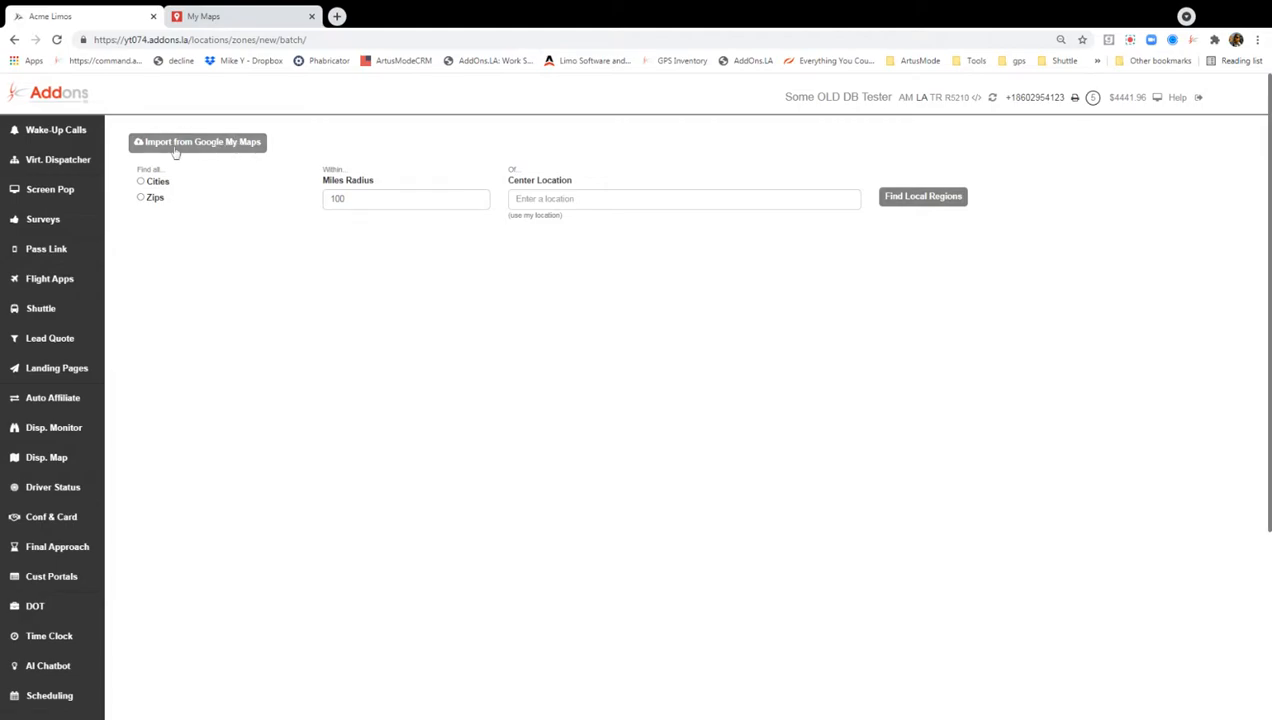
click(196, 140)
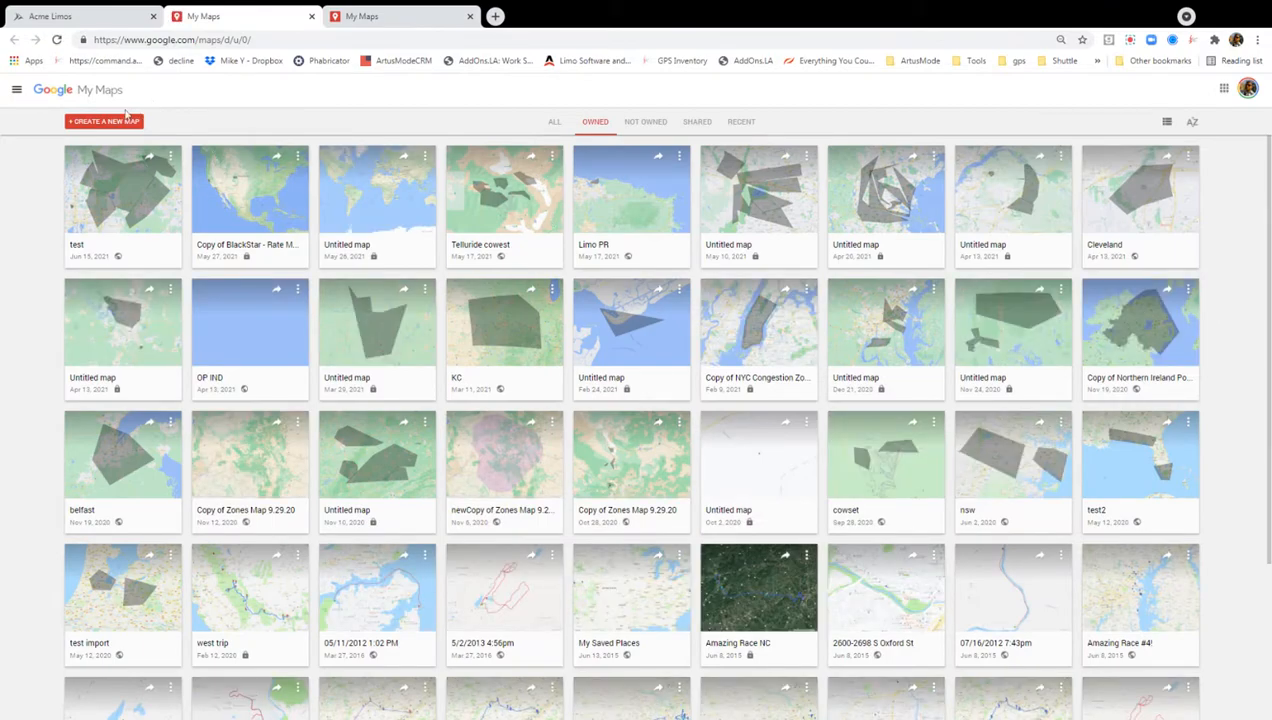
- Create a new map in Google My Maps
click(104, 122)
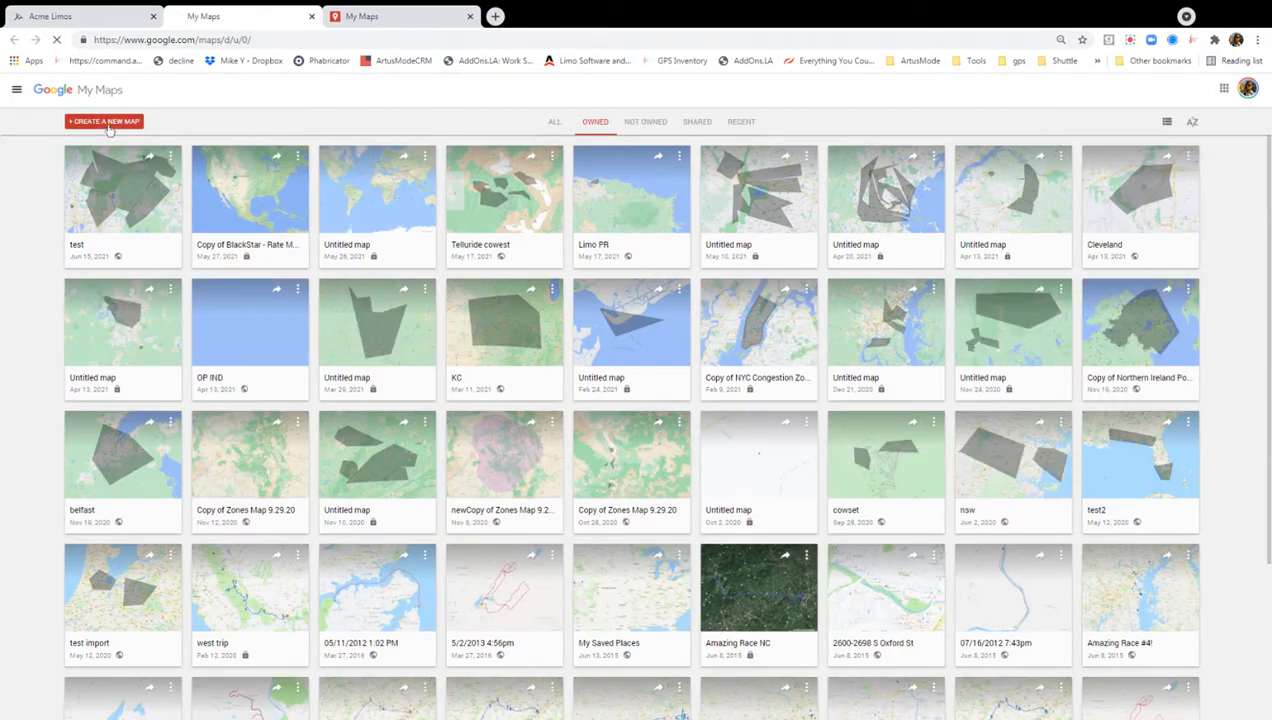
click(104, 122)
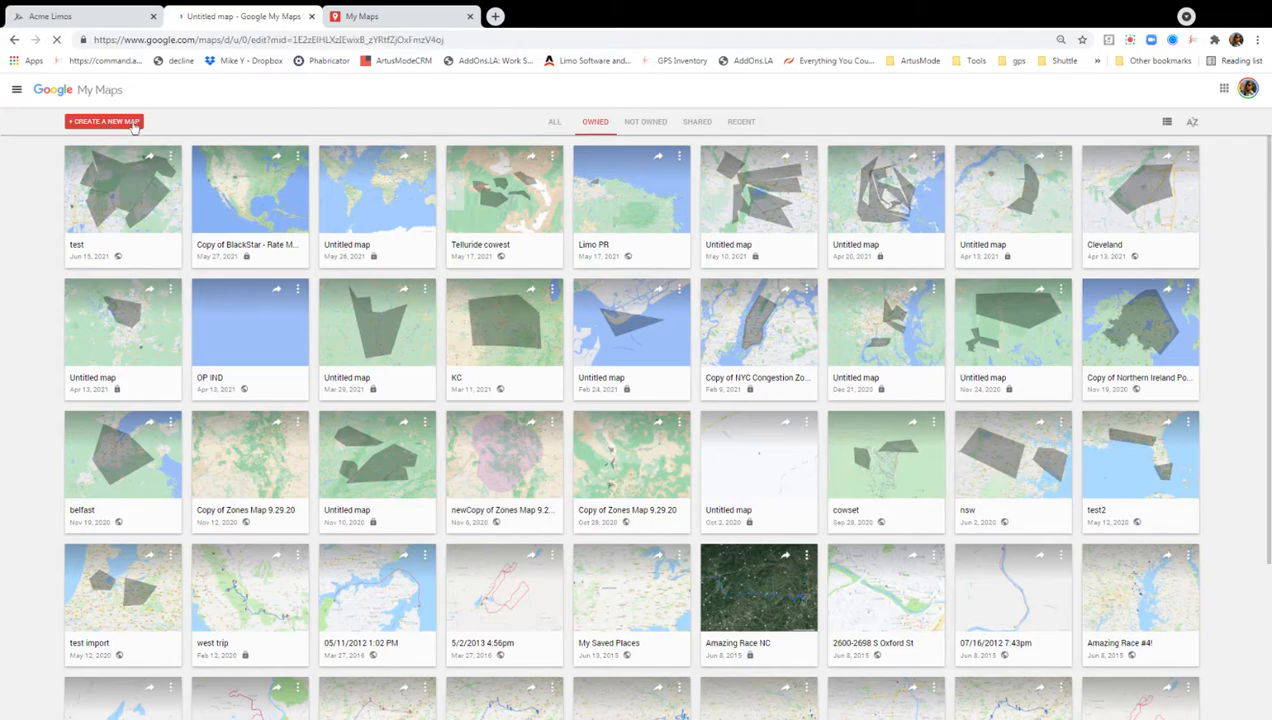
click(104, 122)
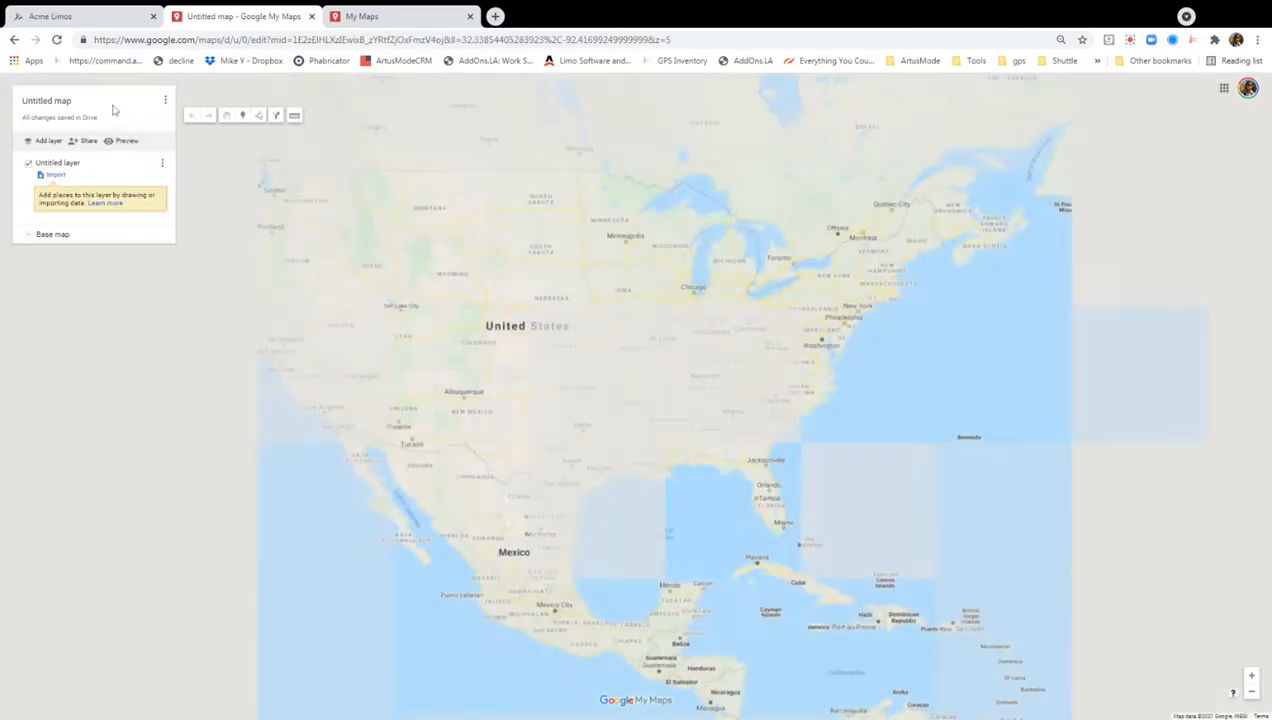
click(164, 100)
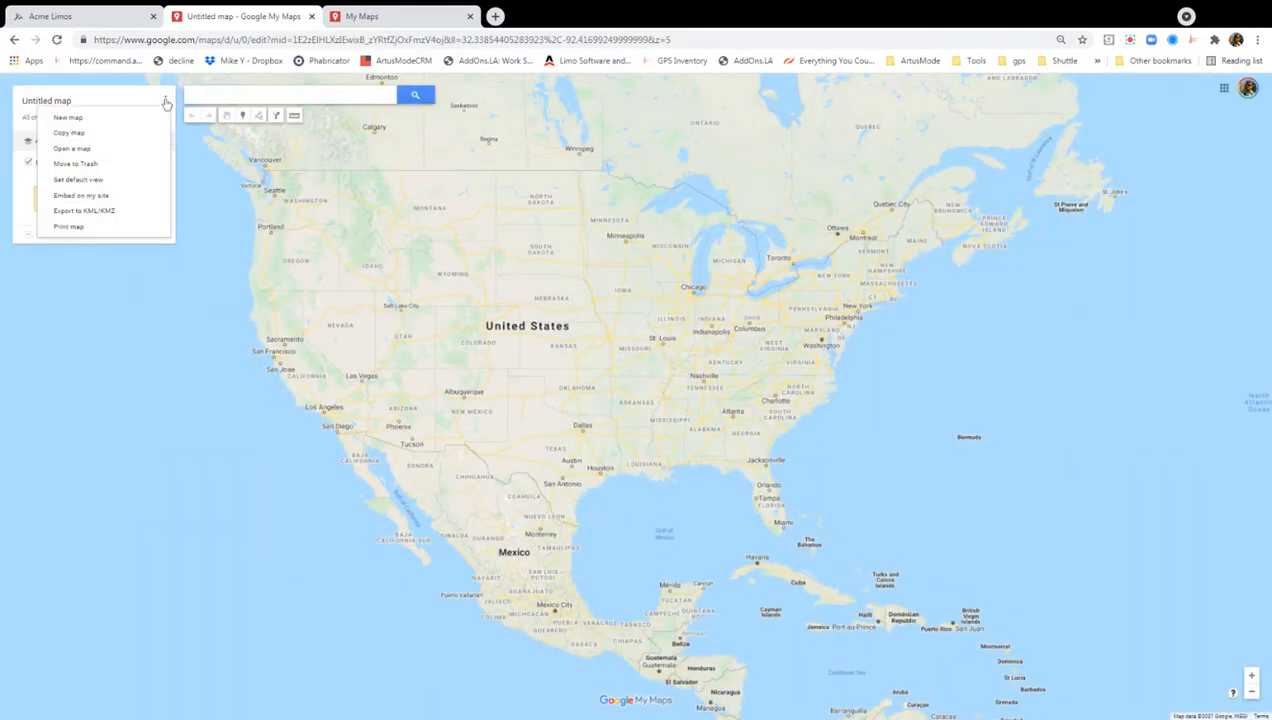
click(164, 100)
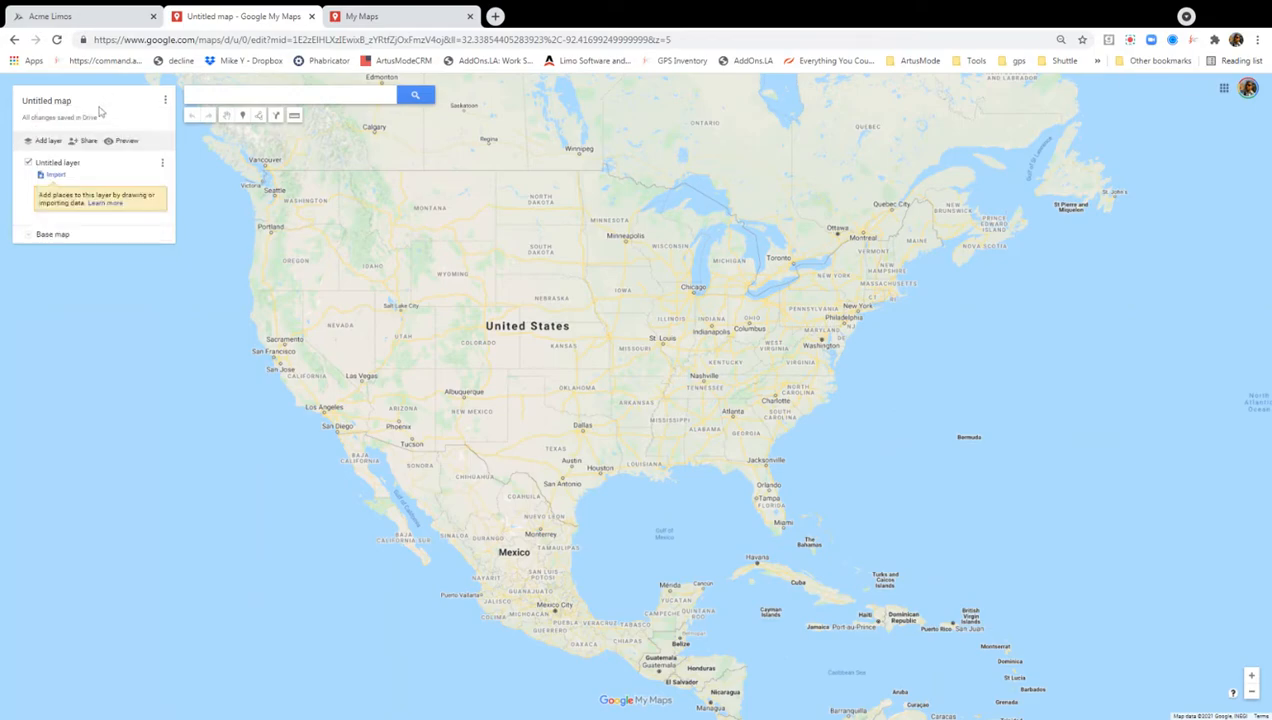
- Rename the untitled map to 'test' and save the title
click(46, 100)
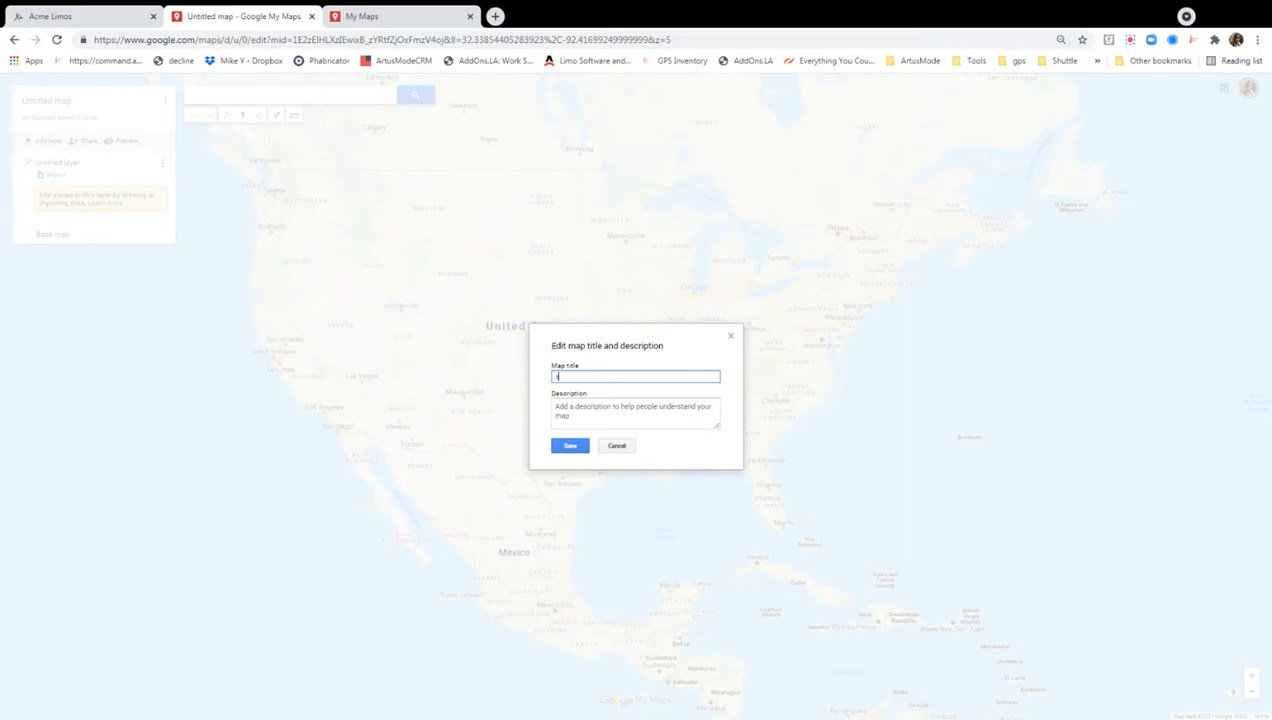
text(test)
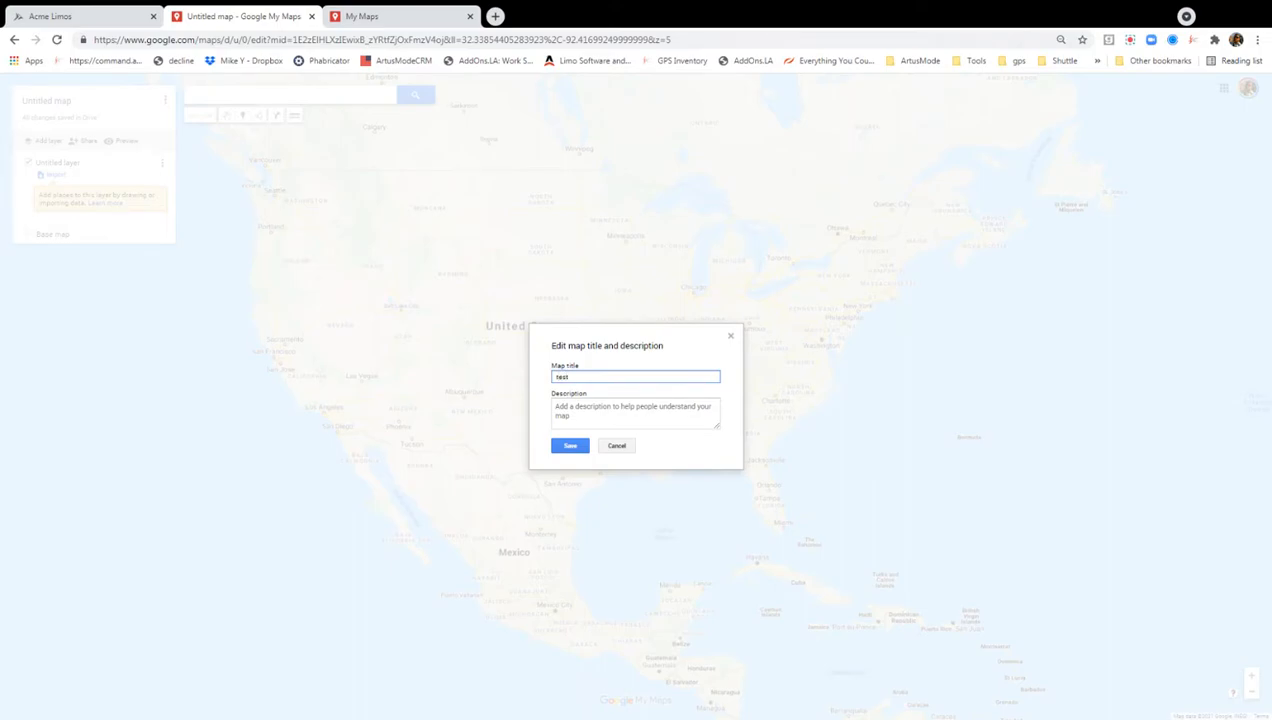
click(570, 444)
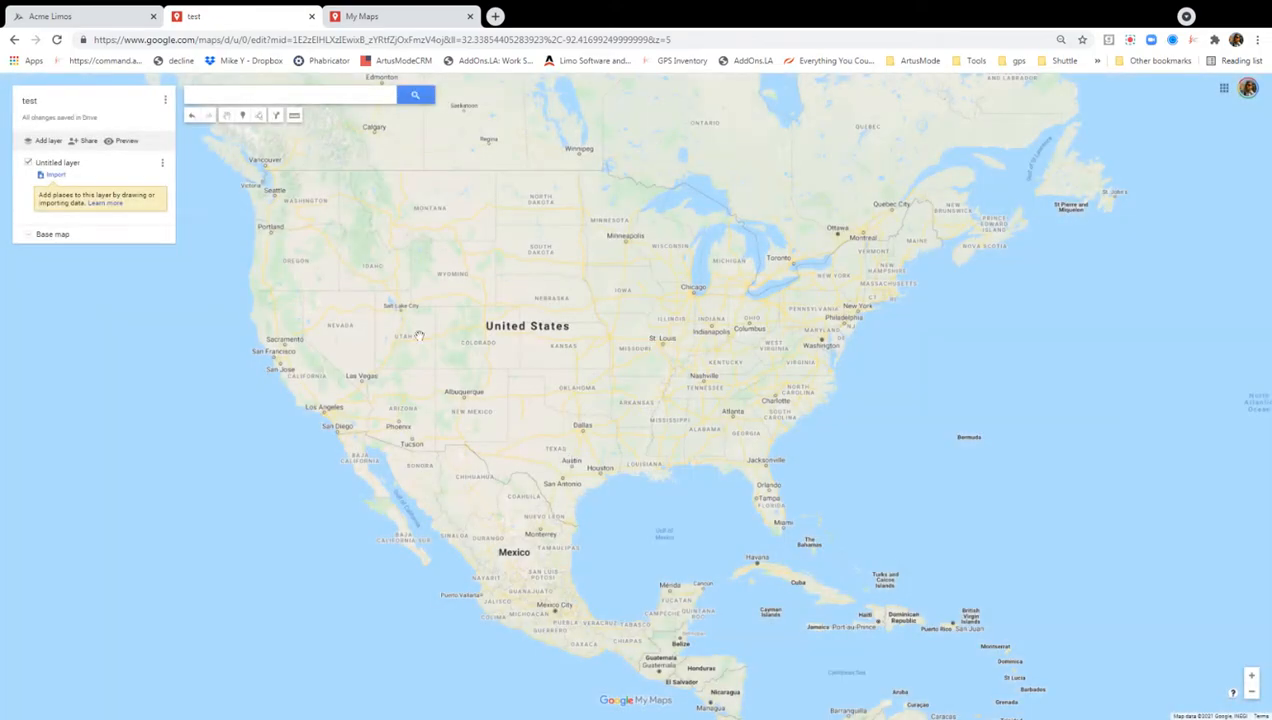
- Zoom to the Washington area and draw a polygon zone named Bethesda
scroll(down, 3)
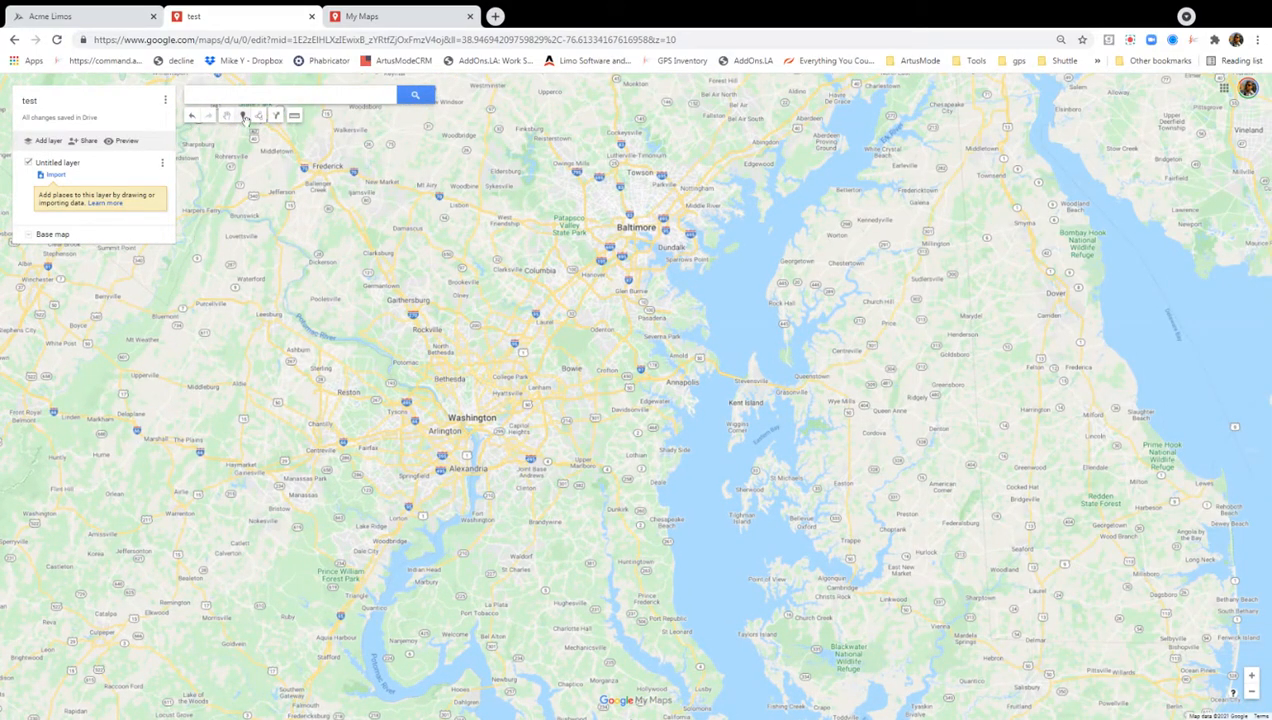
mouse_move(260, 114)
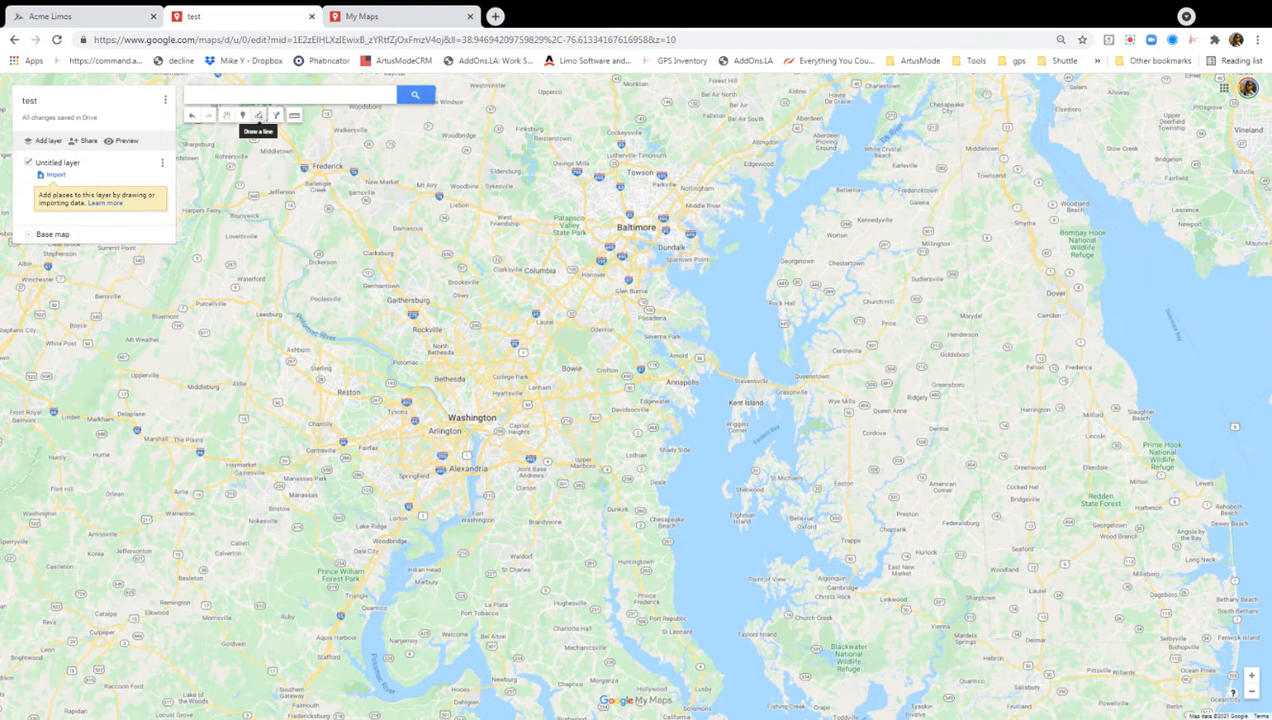
click(294, 114)
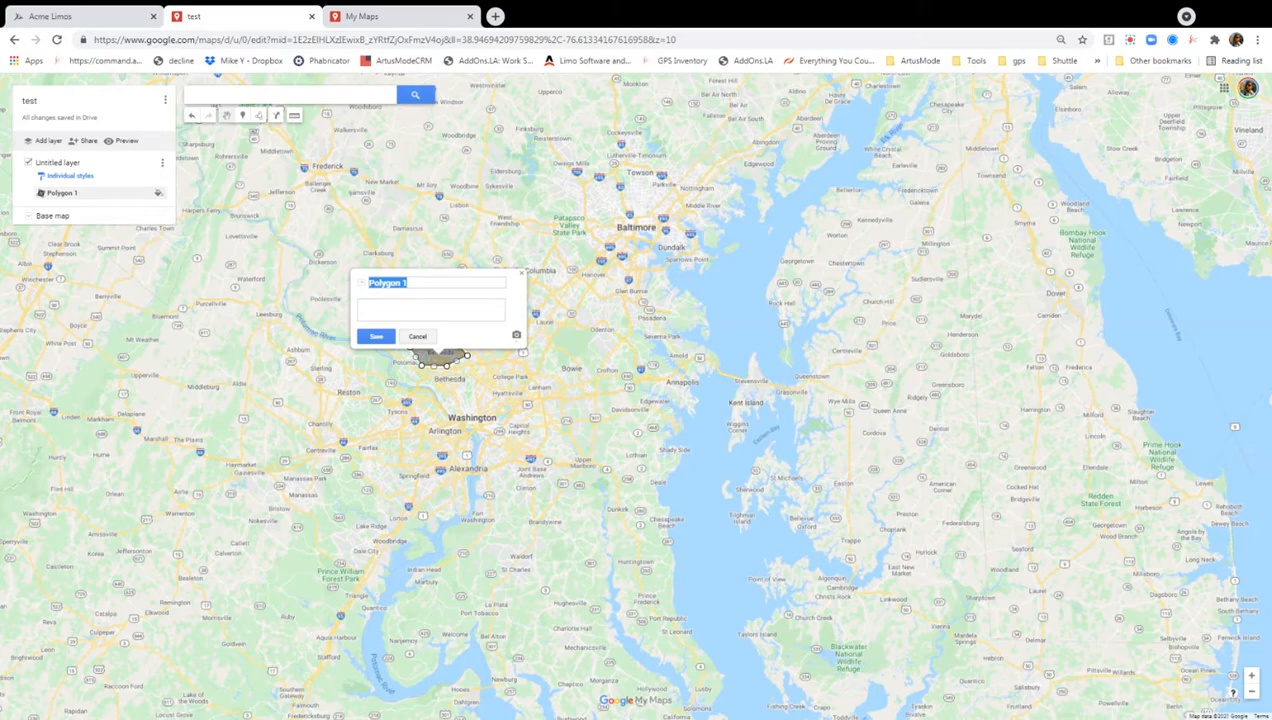
text(Bethesda)
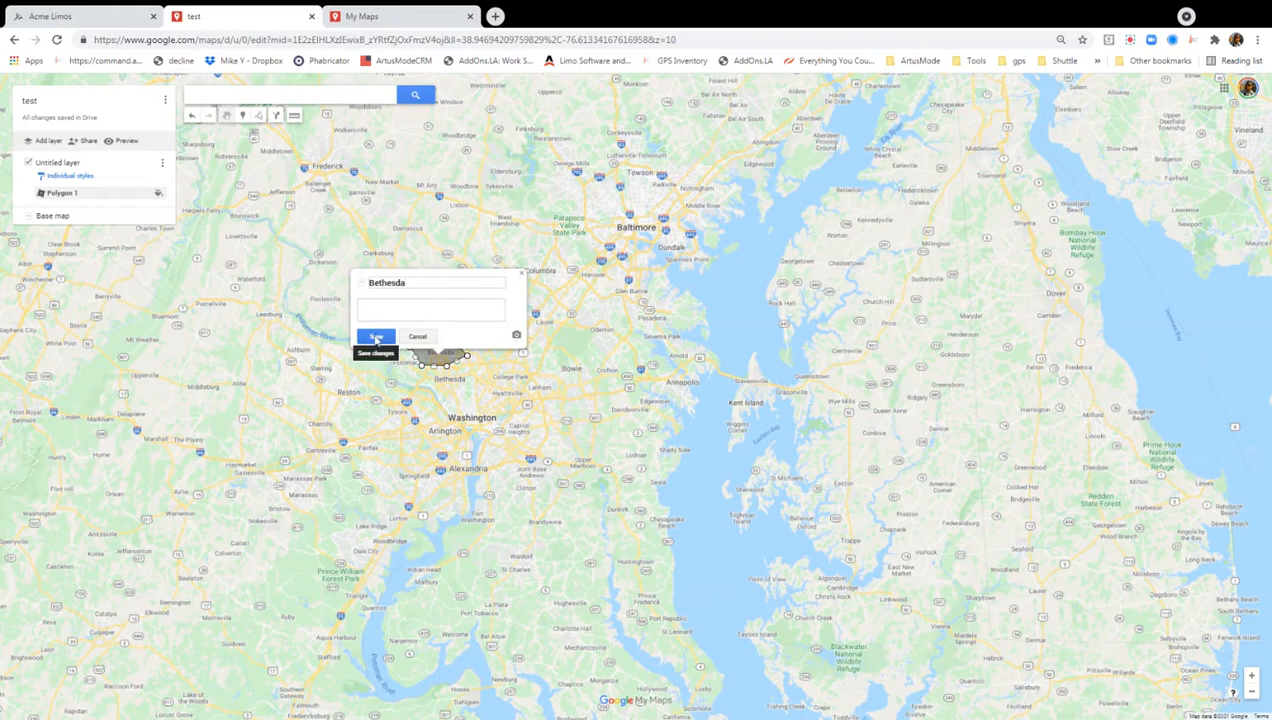
- Save Bethesda, then draw and save an adjoining polygon named coleville
click(376, 336)
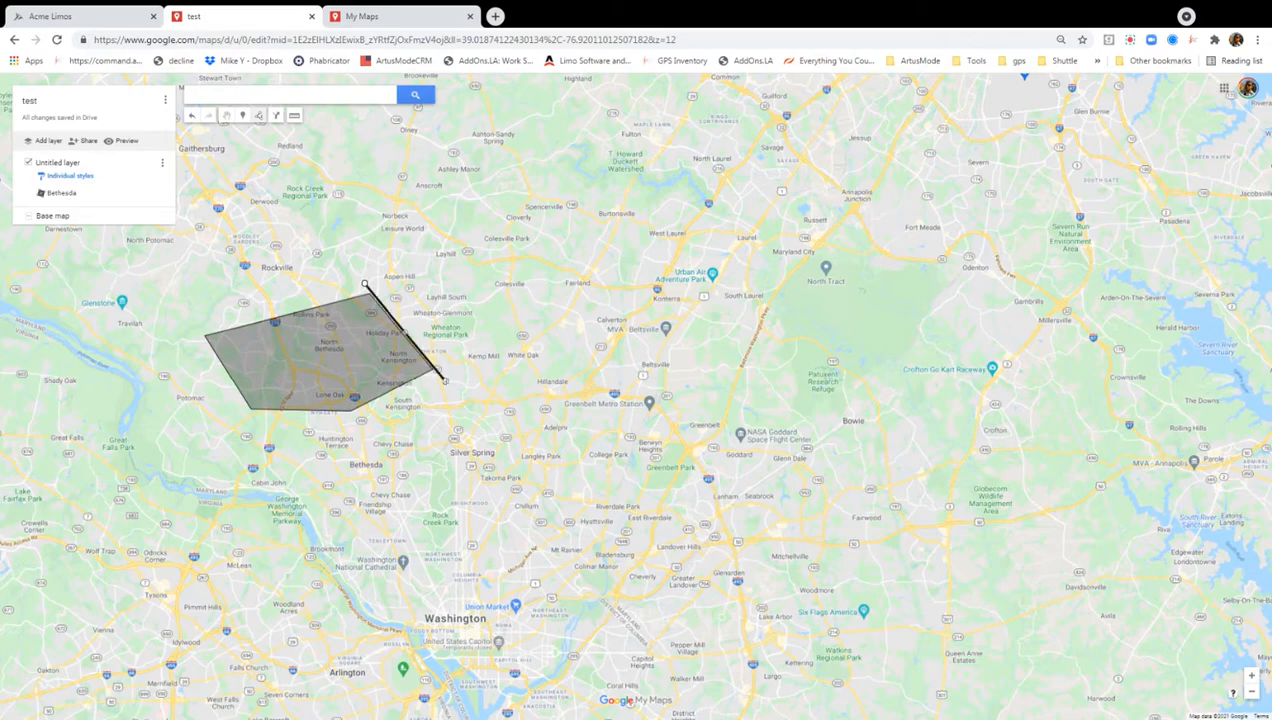
drag(444, 384, 530, 350)
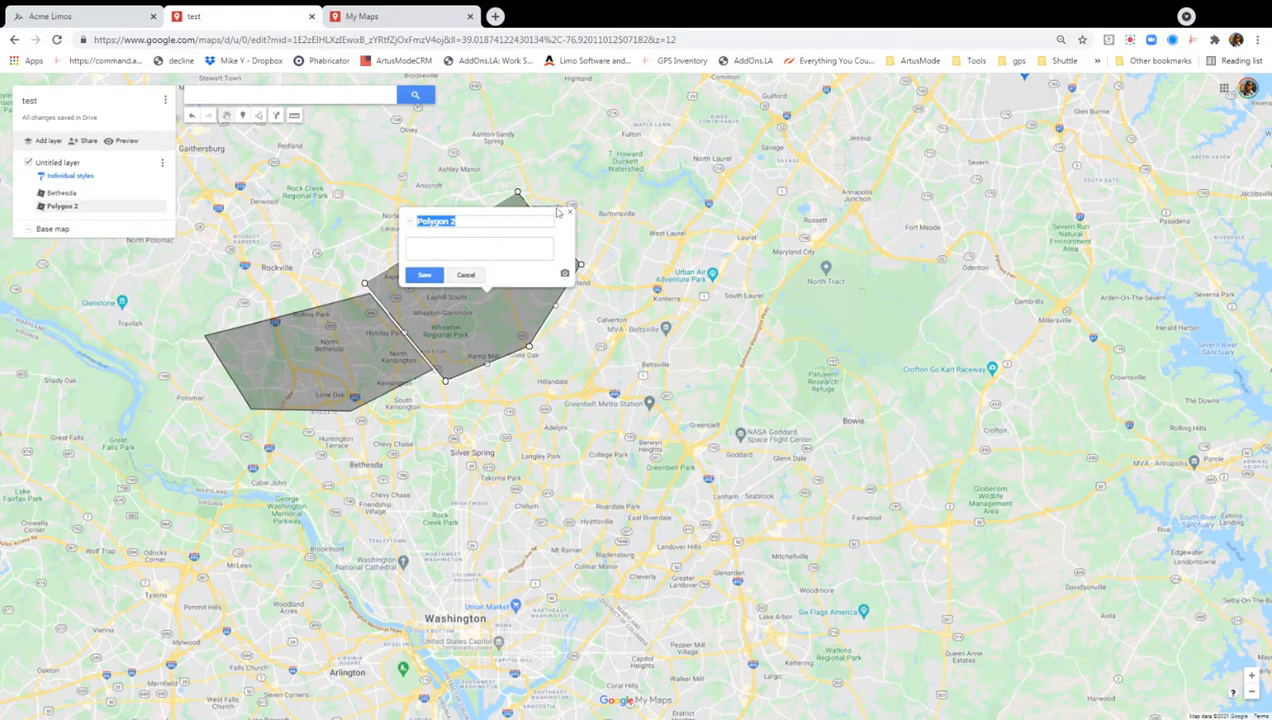
text(coleville)
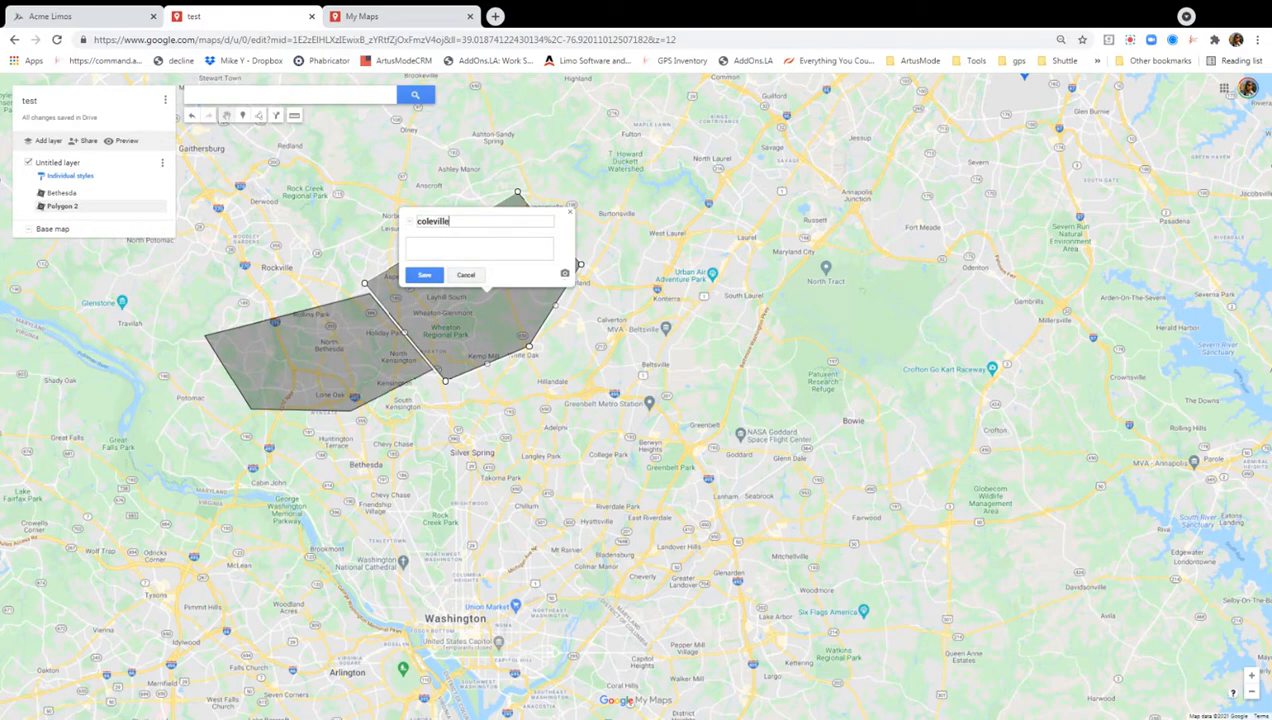
click(424, 276)
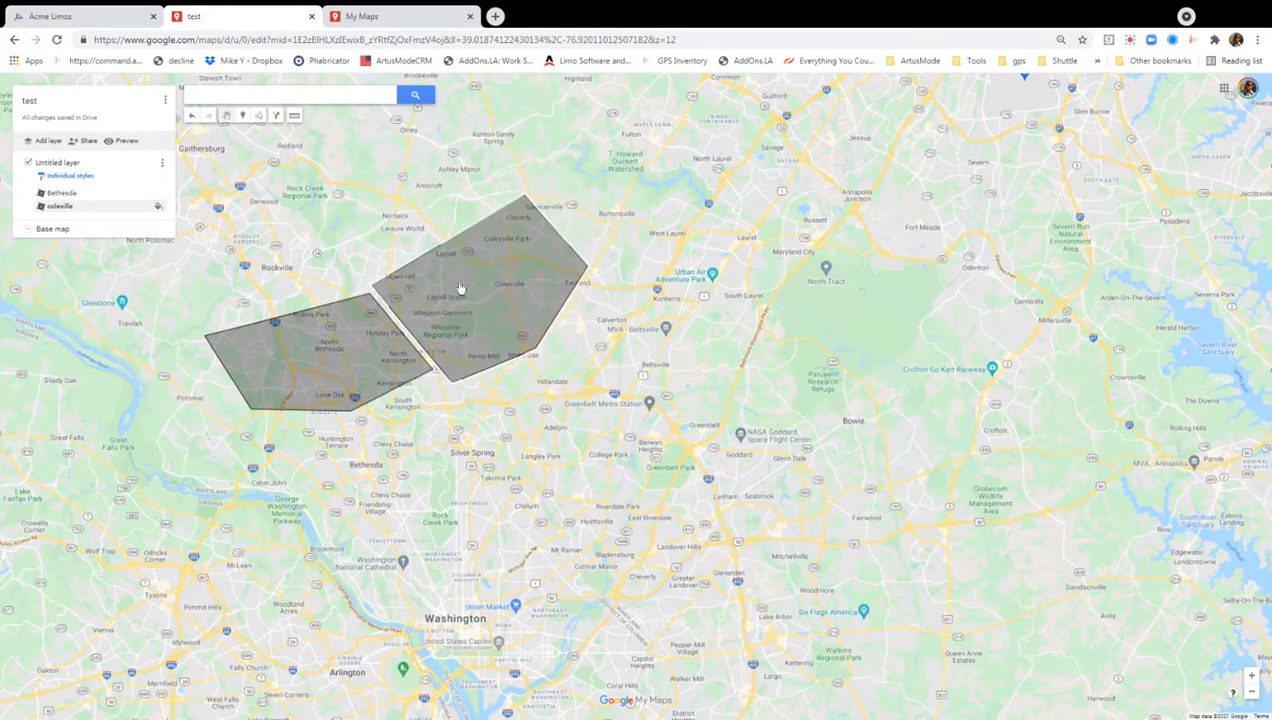
click(460, 288)
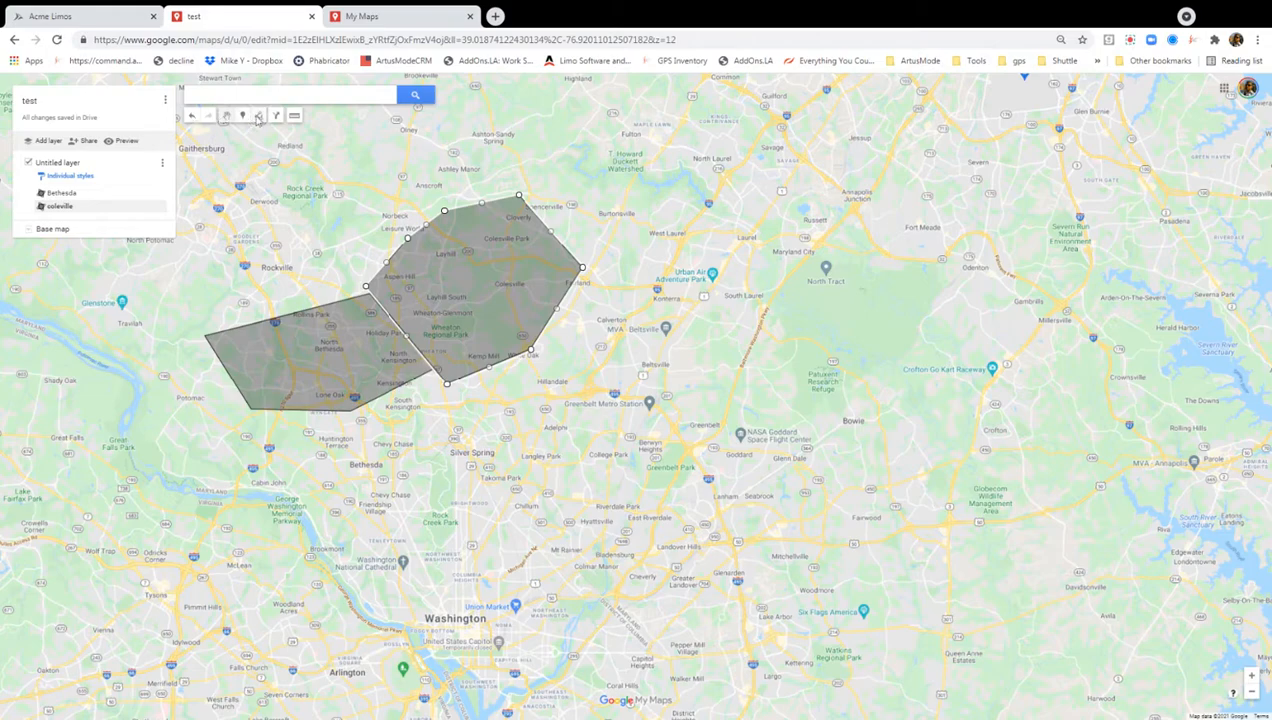
- Draw a third polygon south of the others and save it as s bethesda
click(258, 114)
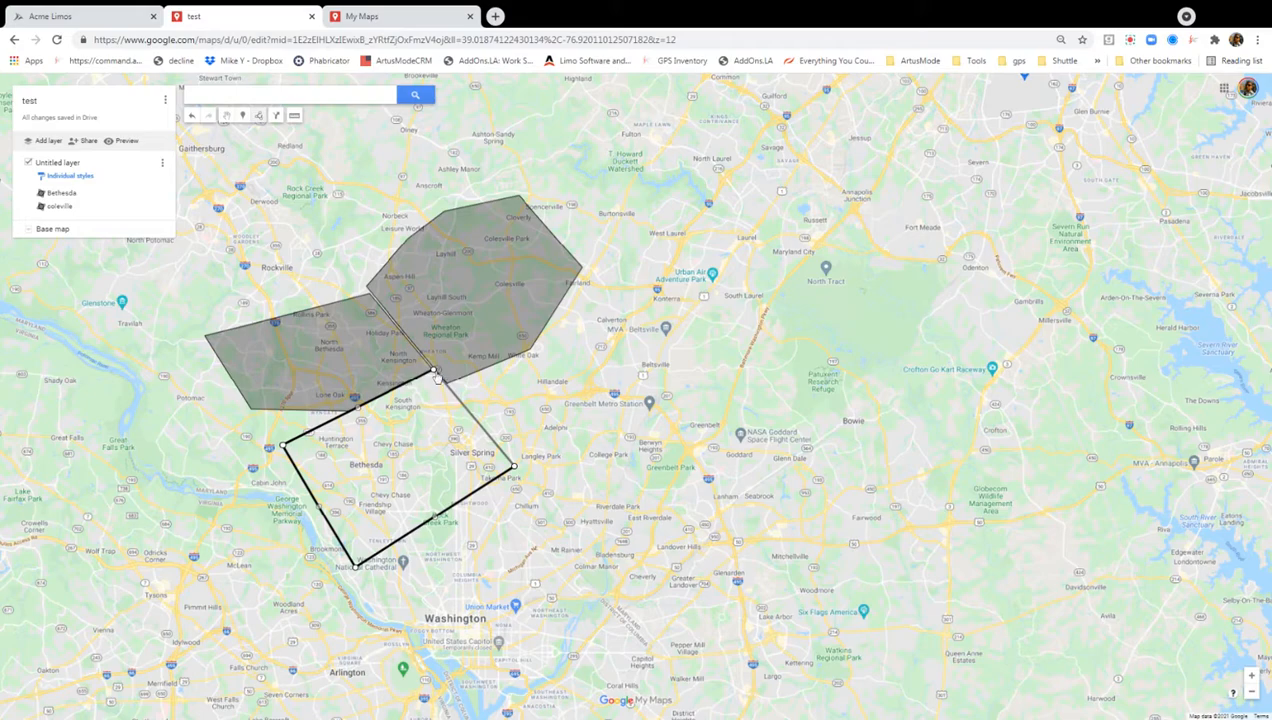
click(356, 568)
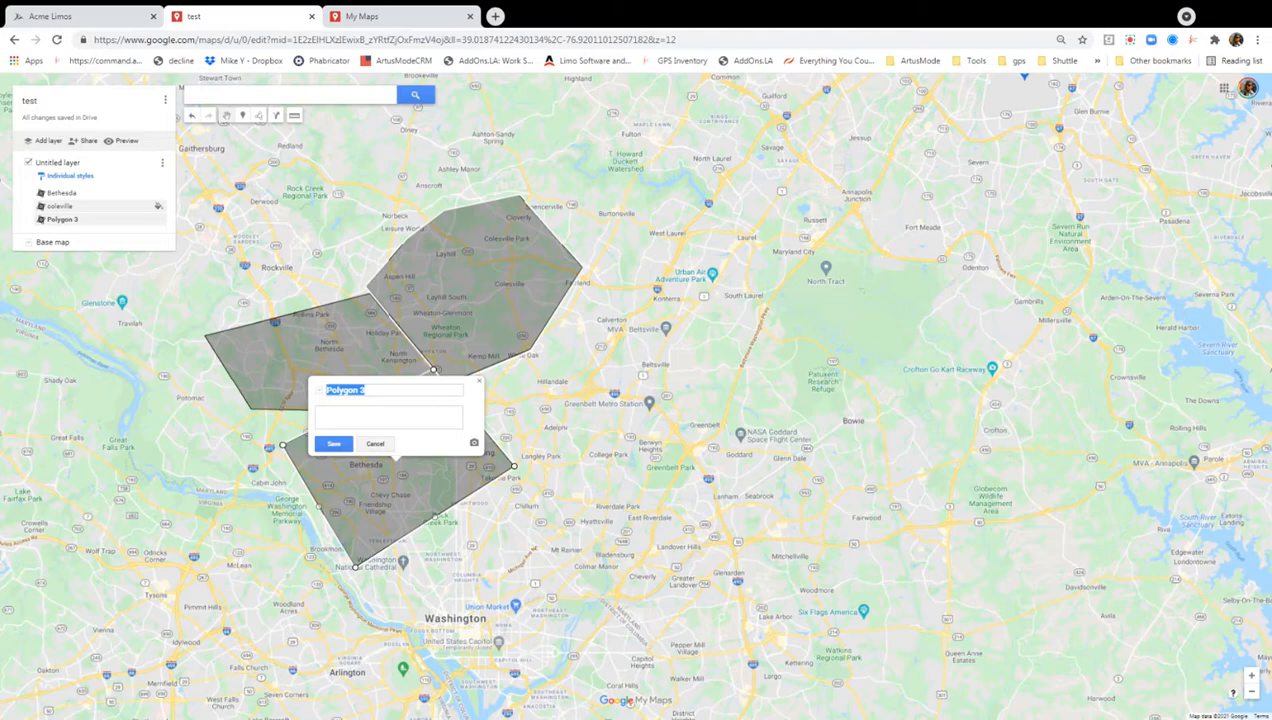
text(s bethesda)
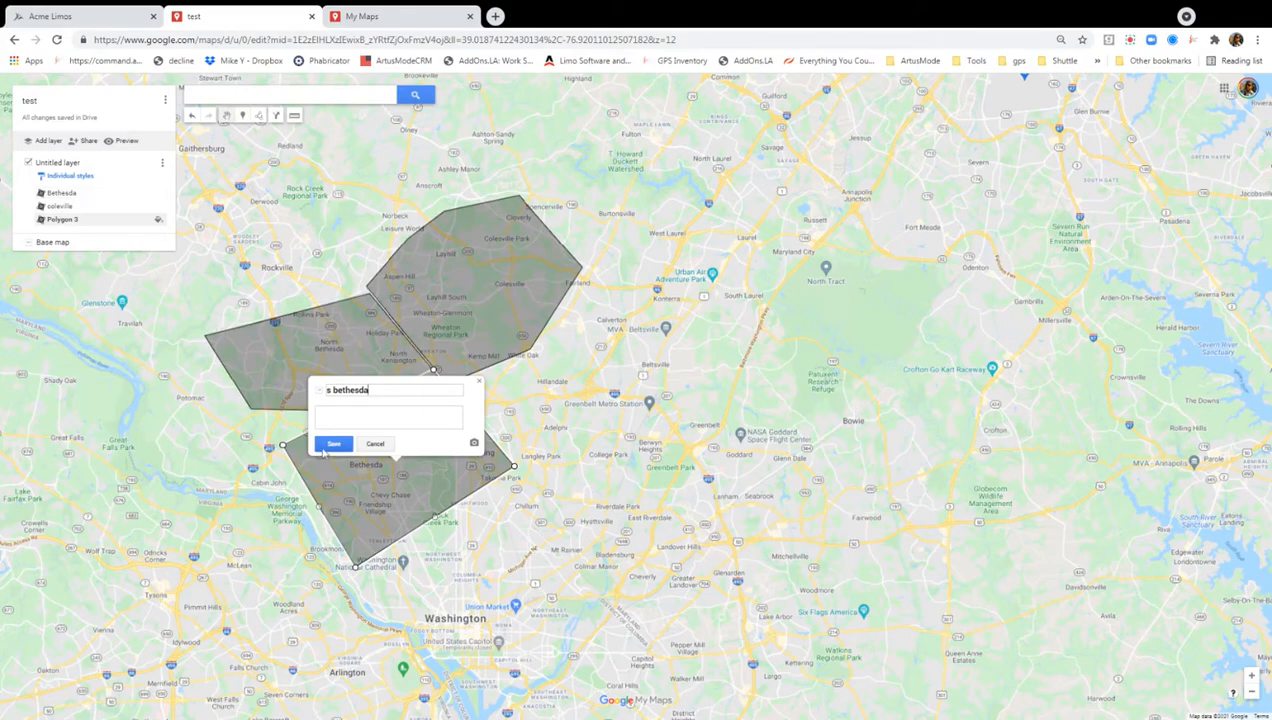
click(334, 444)
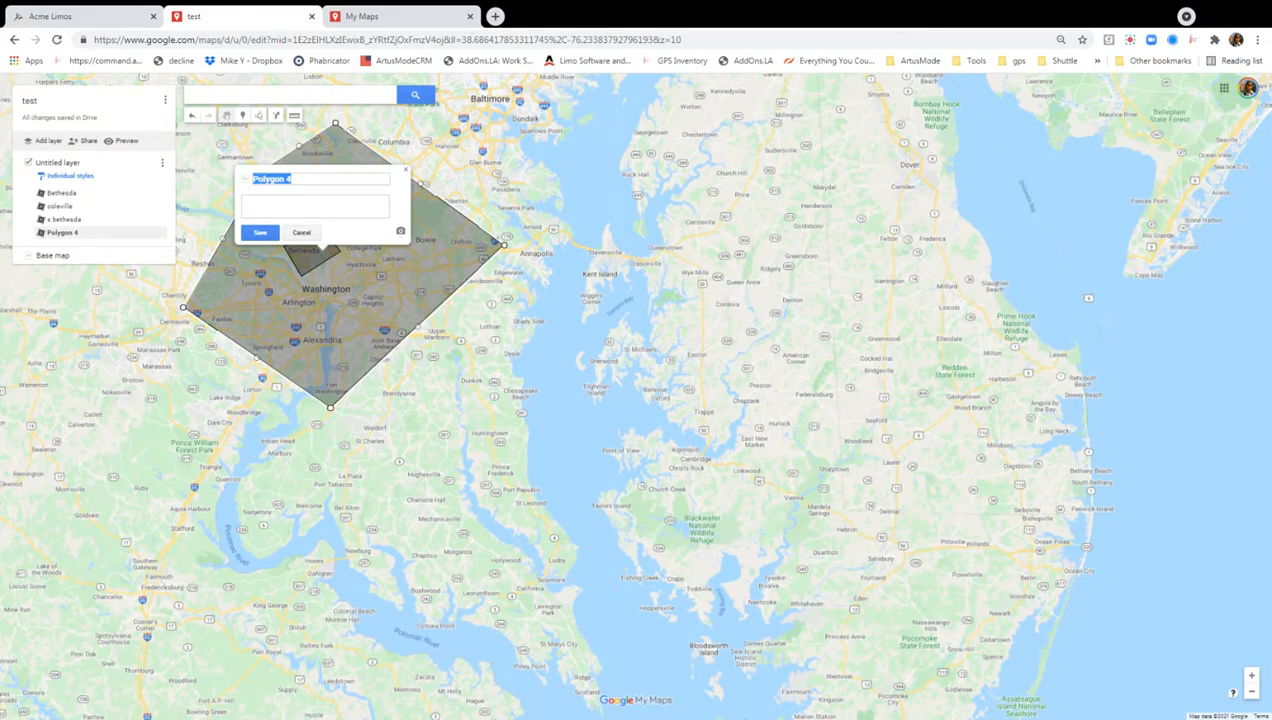
- Name the large enclosing polygon 'operating area' and save it
text(open)
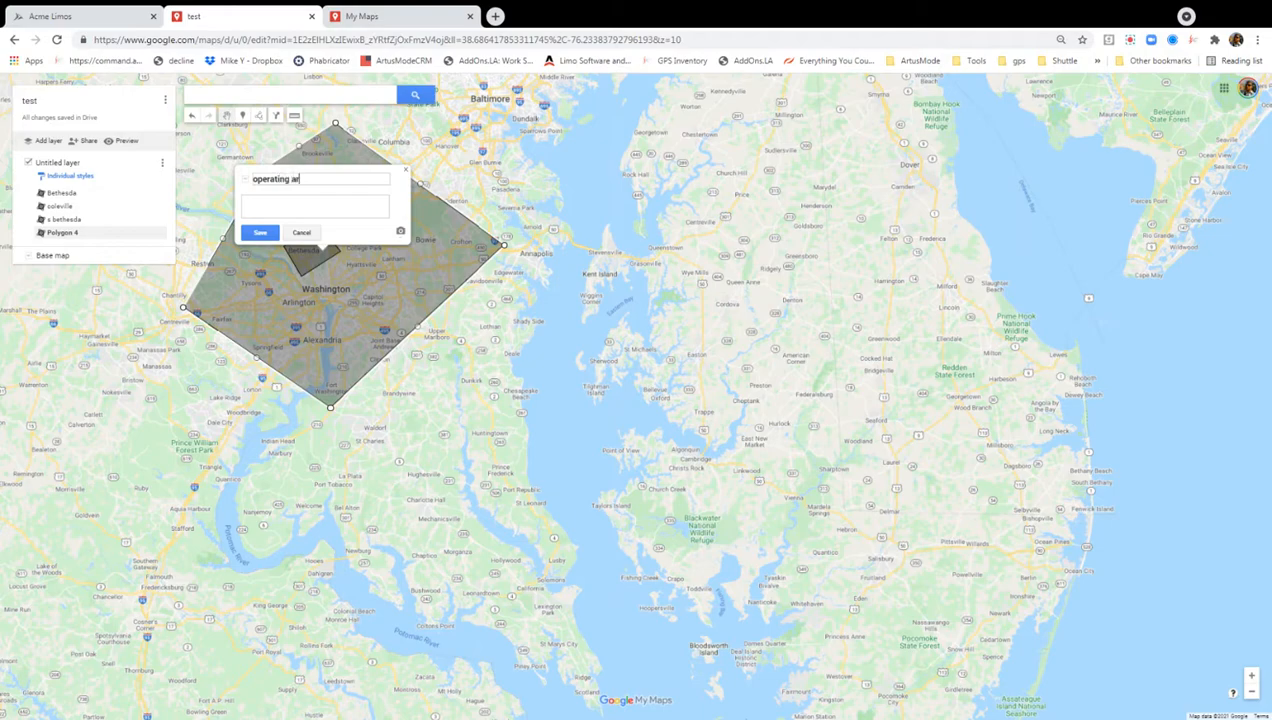
text(ea)
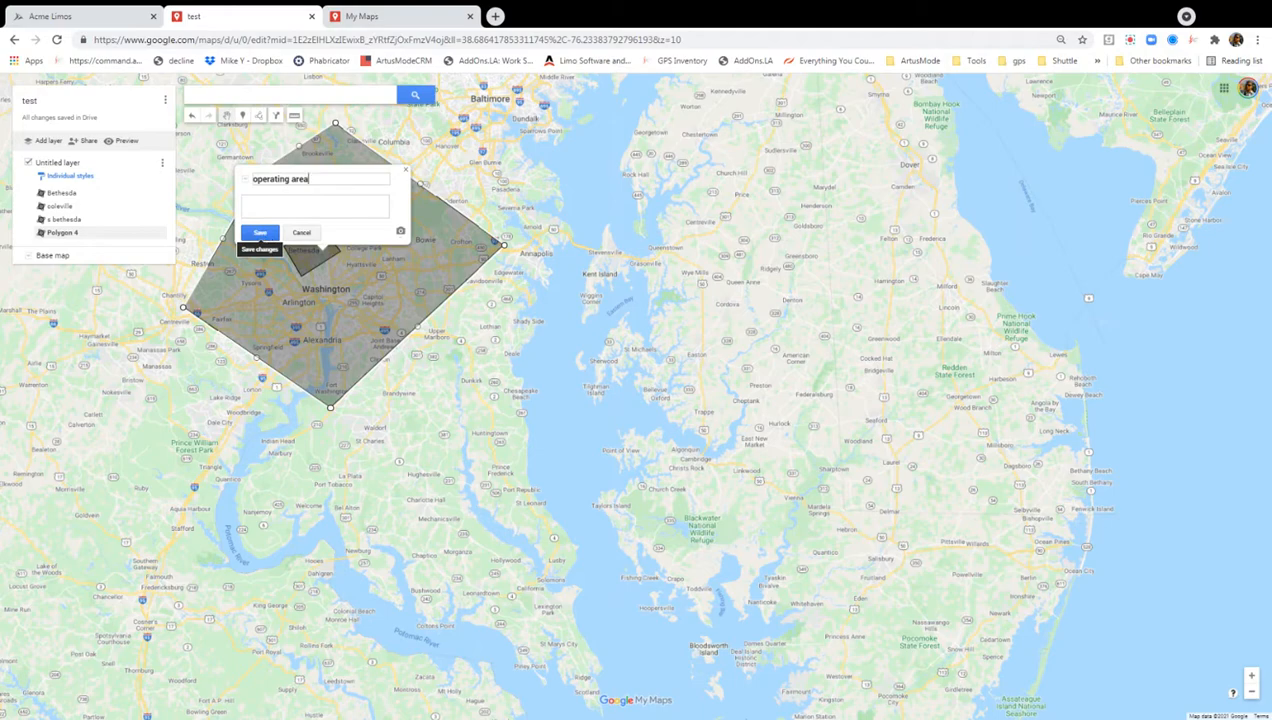
click(260, 232)
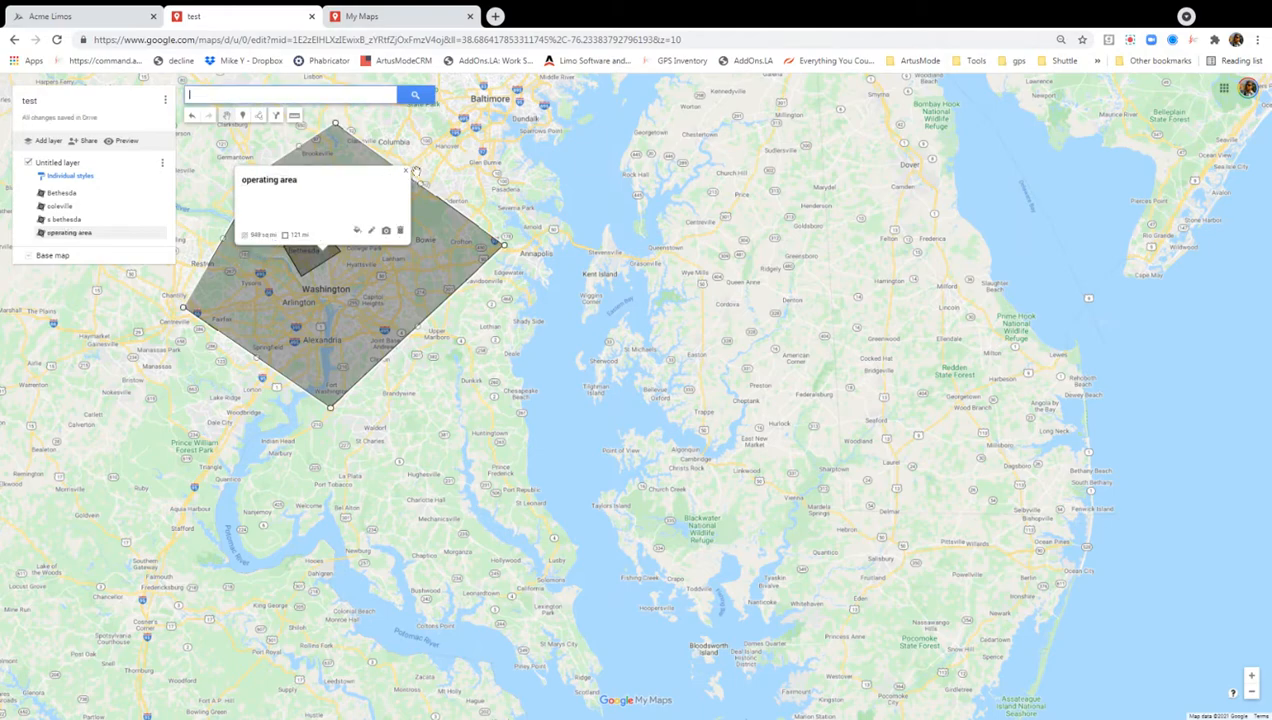
click(404, 170)
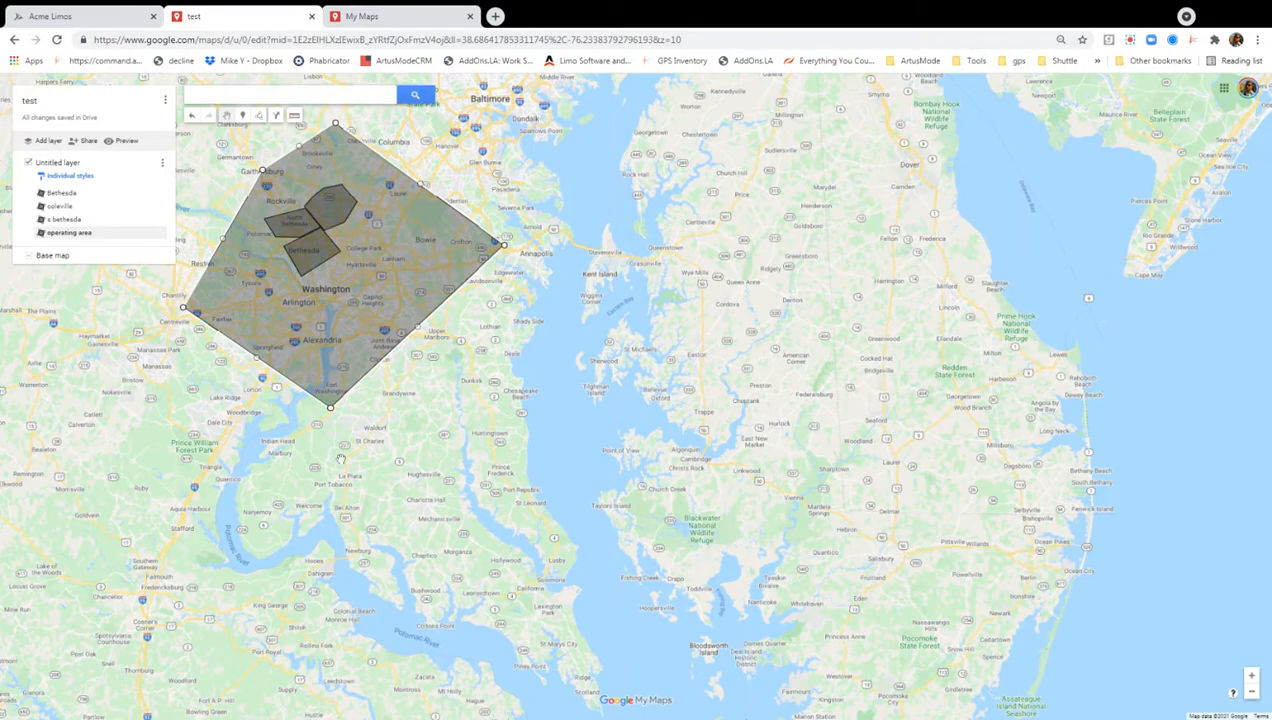
mouse_move(244, 414)
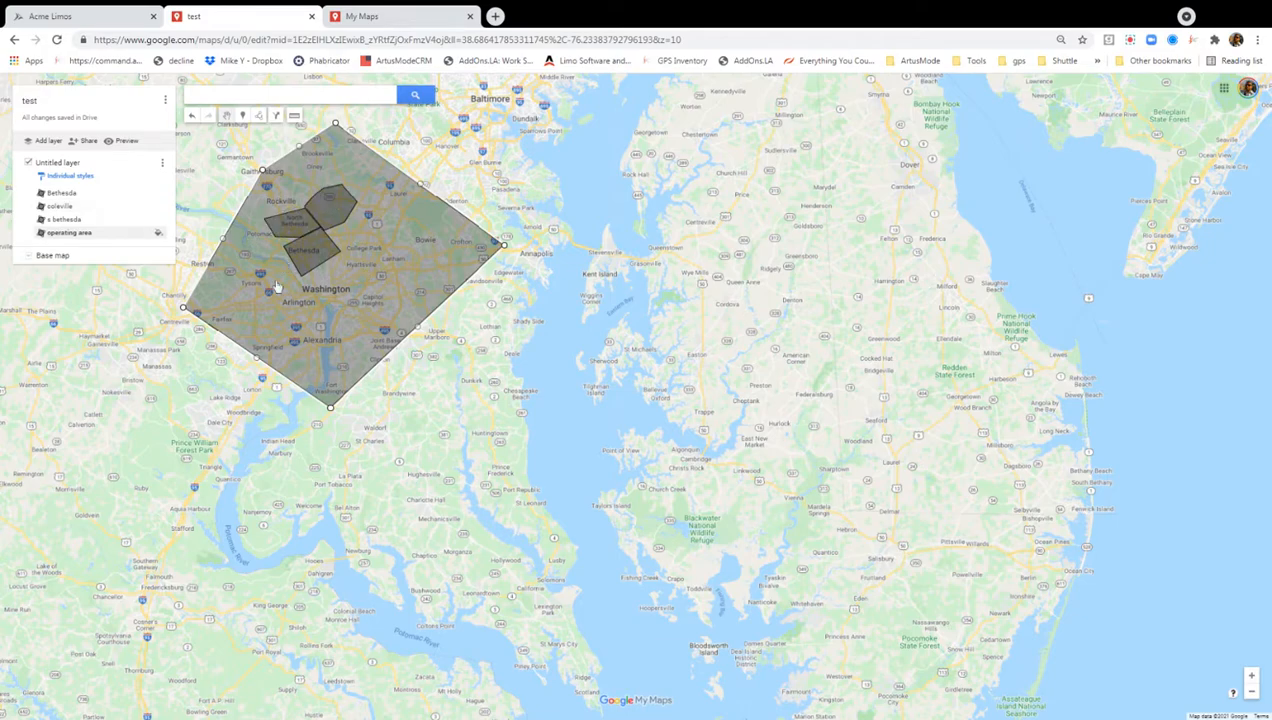
mouse_move(400, 212)
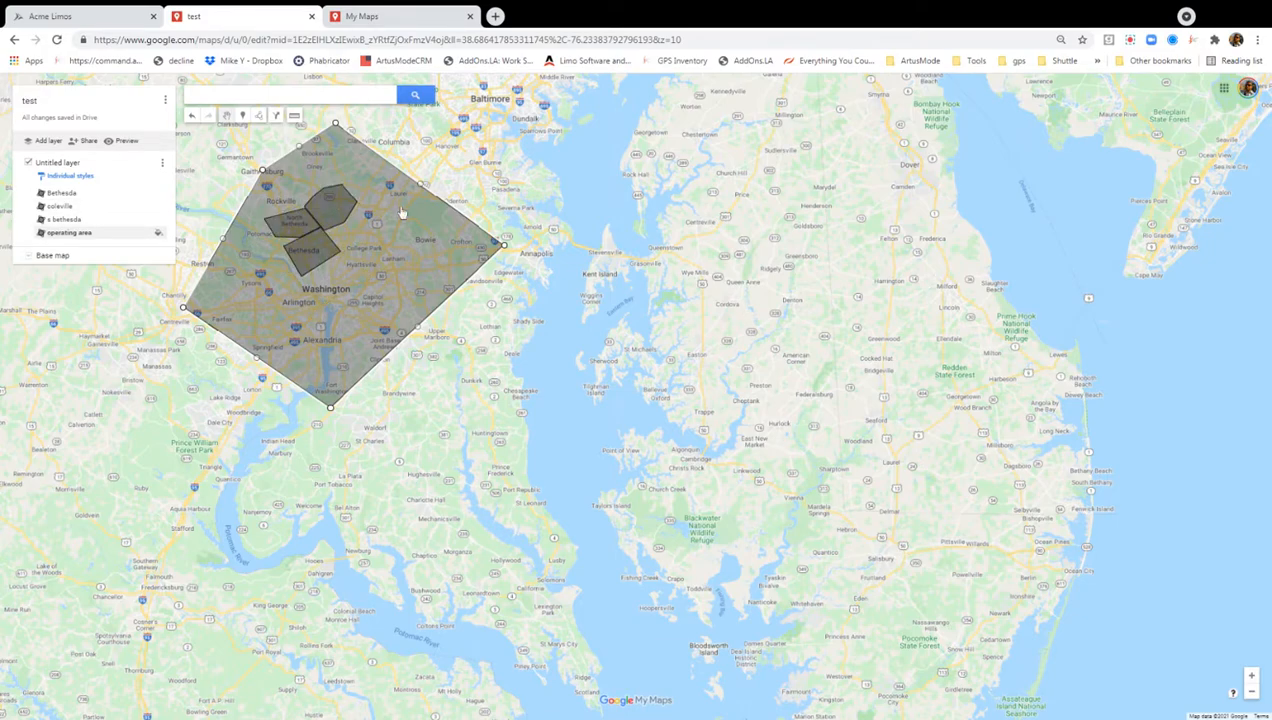
mouse_move(480, 96)
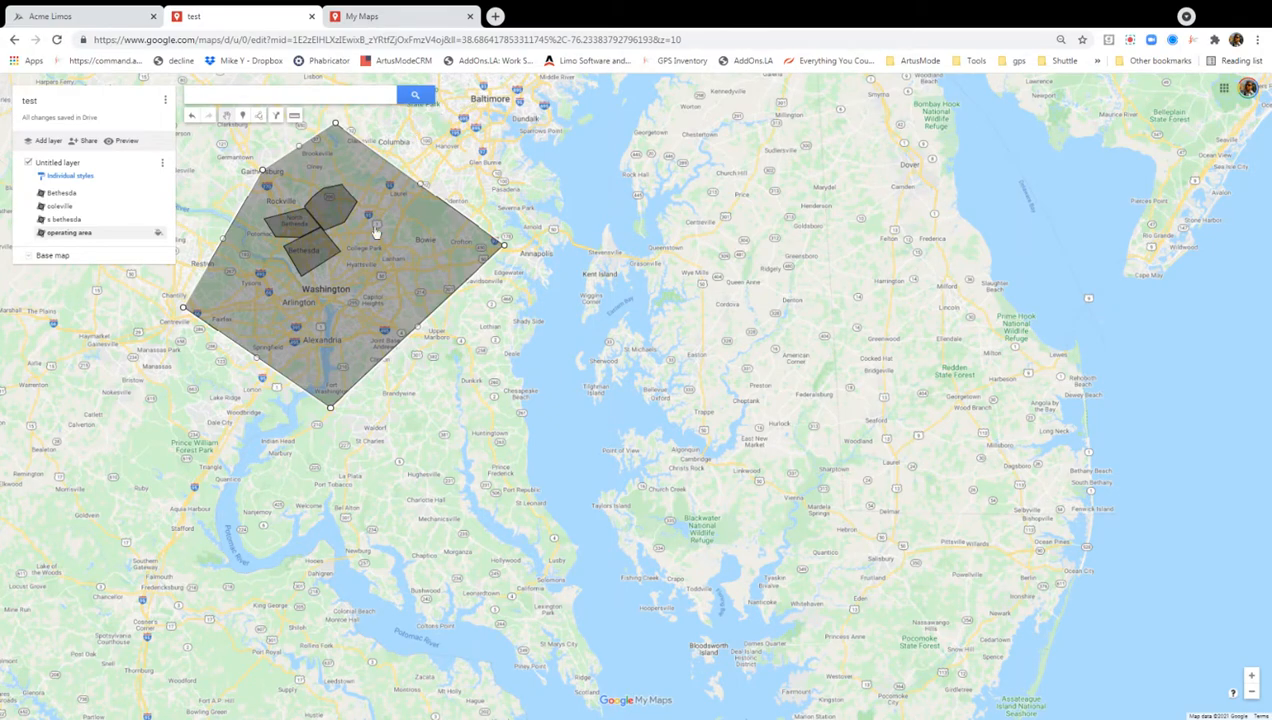
mouse_move(318, 308)
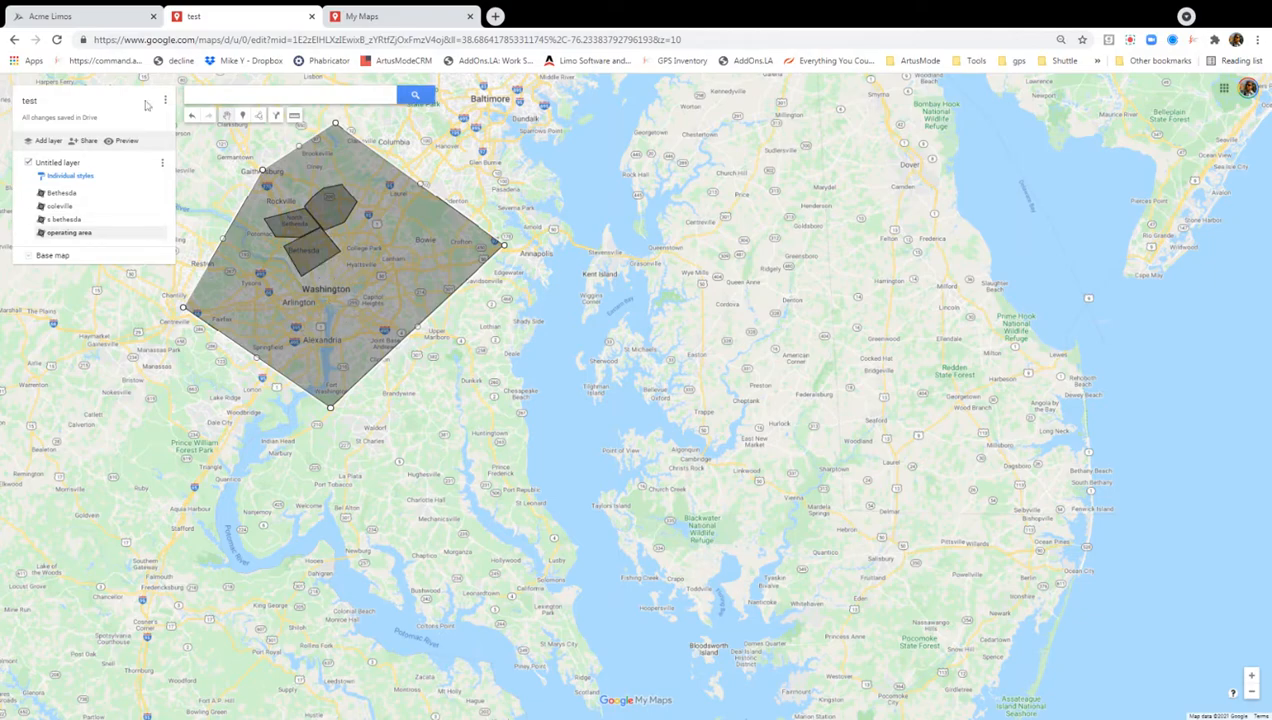
- Draw a polygon southeast of Washington and start naming it brandywine
click(258, 114)
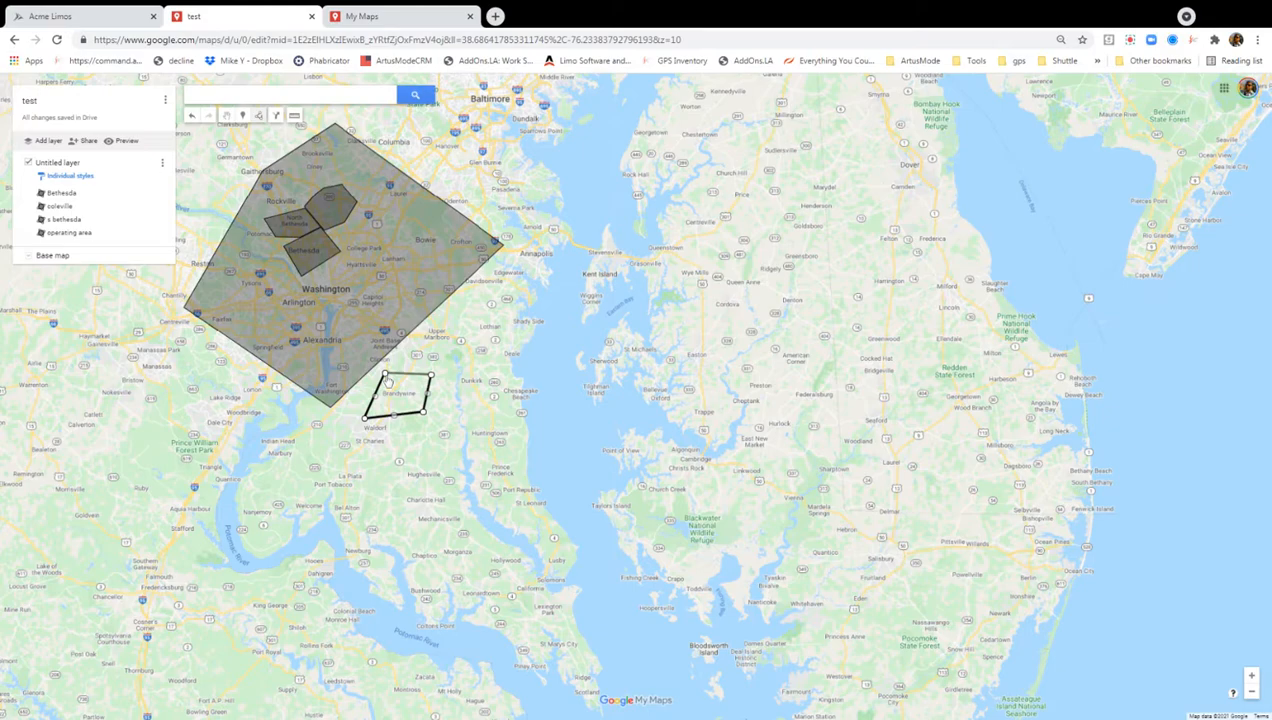
click(388, 384)
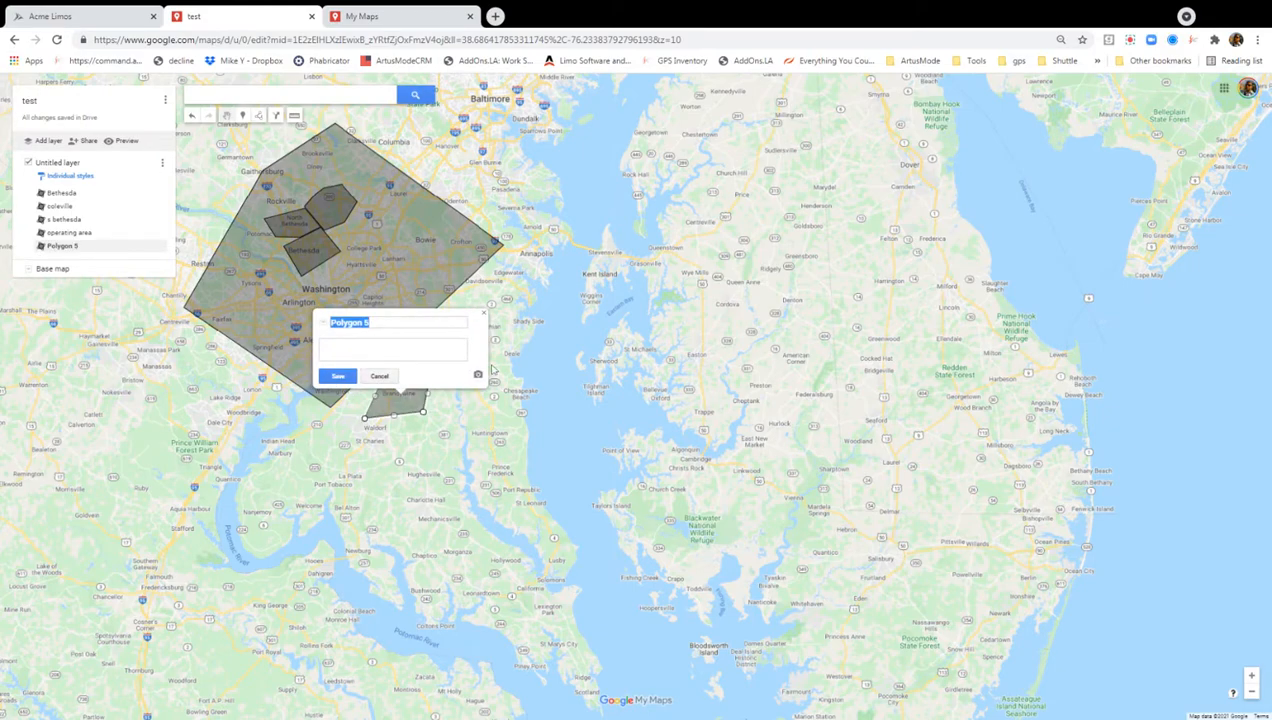
text(bi)
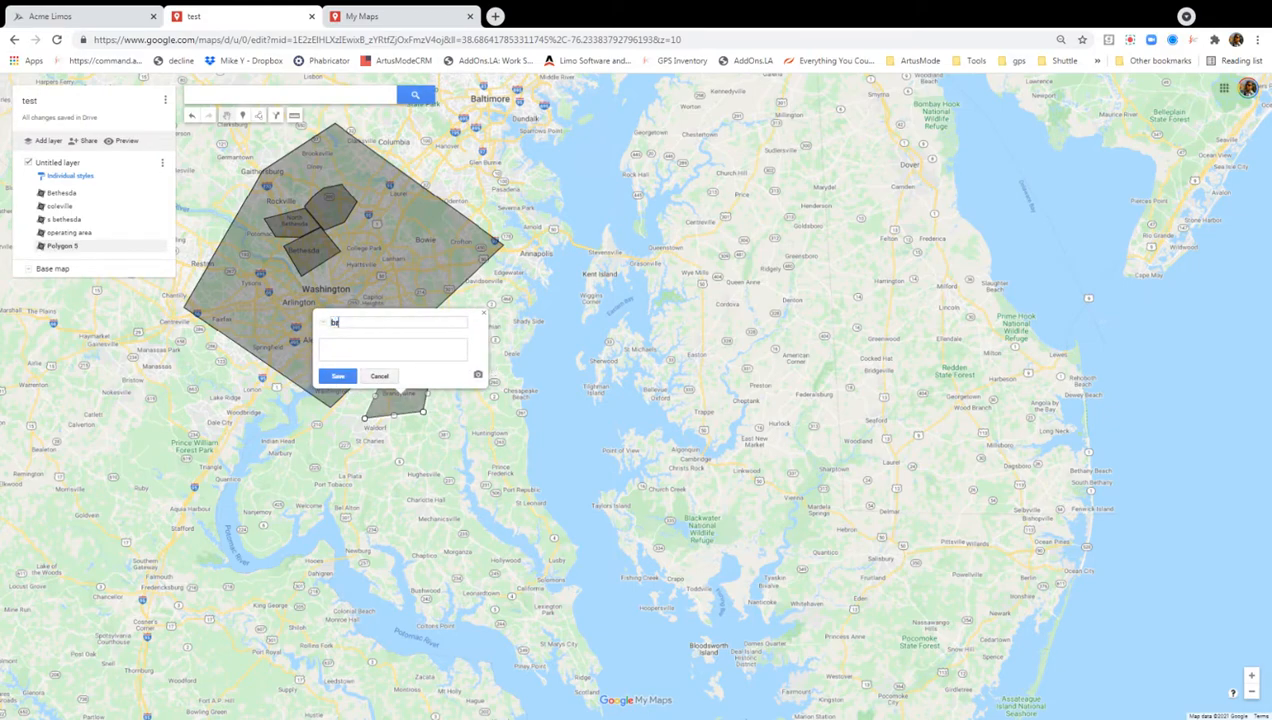
text(randywine)
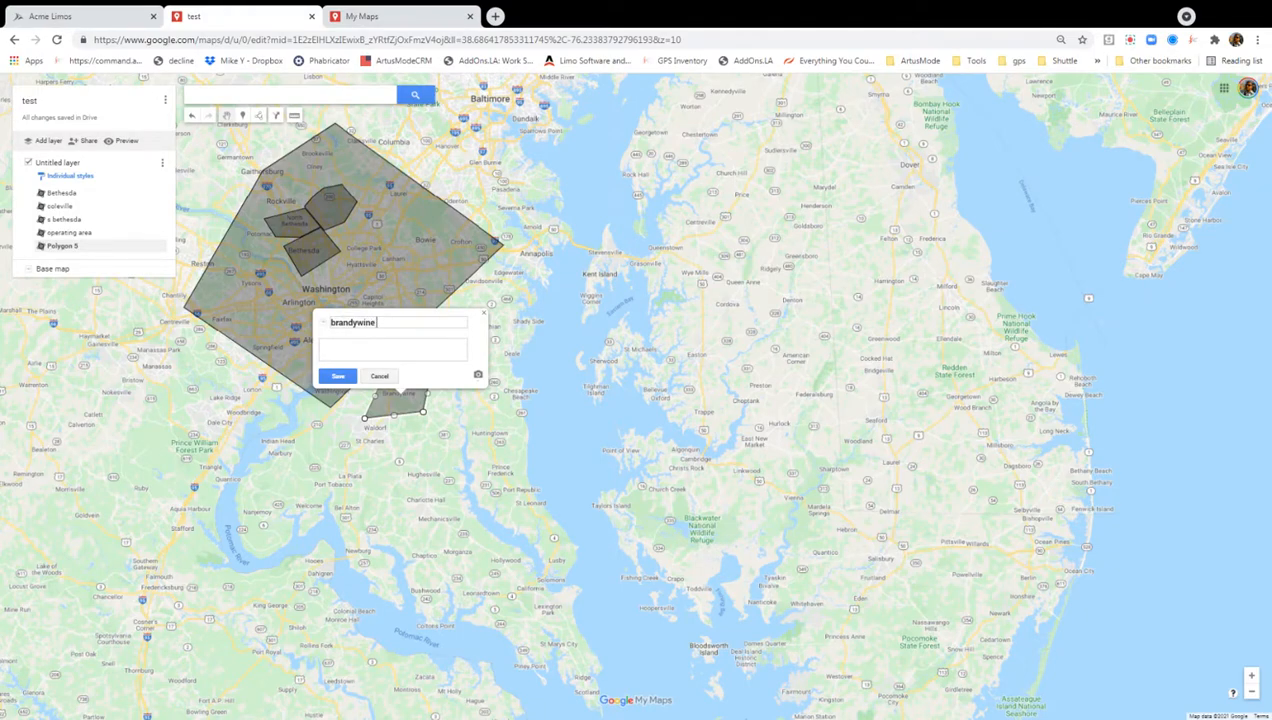
text(no go)
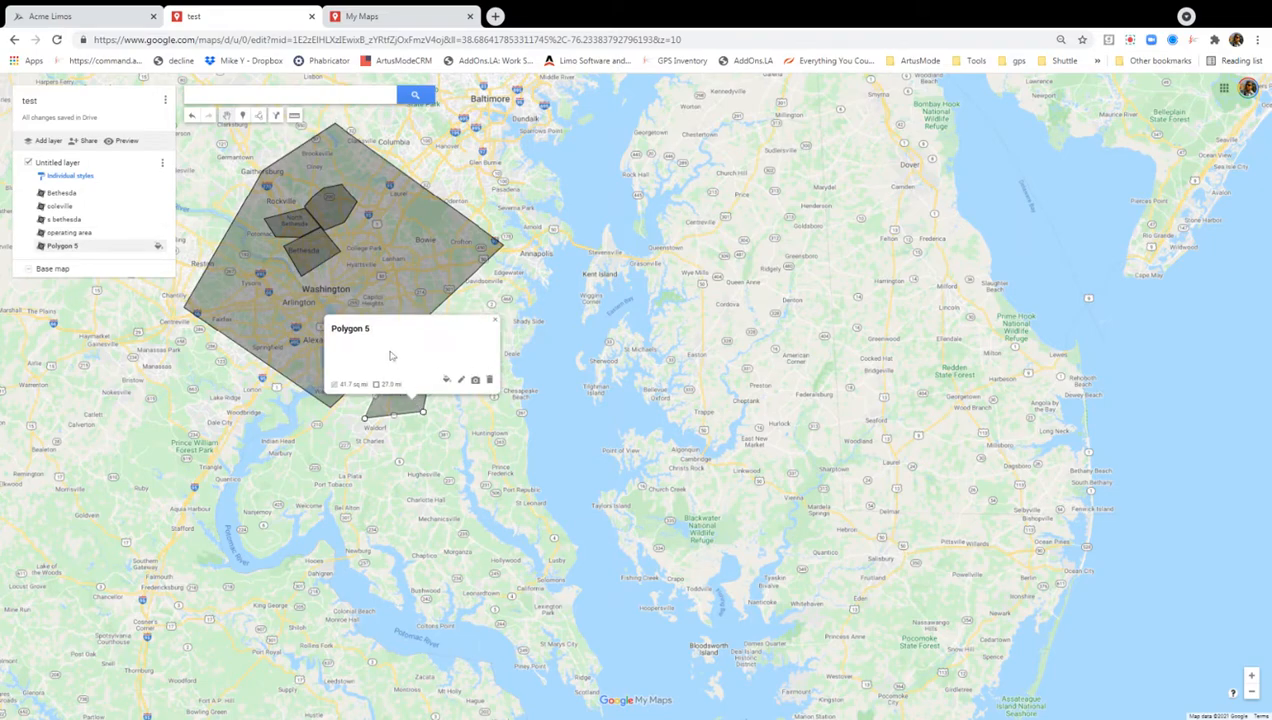
- Correct the polygon's name to 'no go brandywine' and save it
click(460, 380)
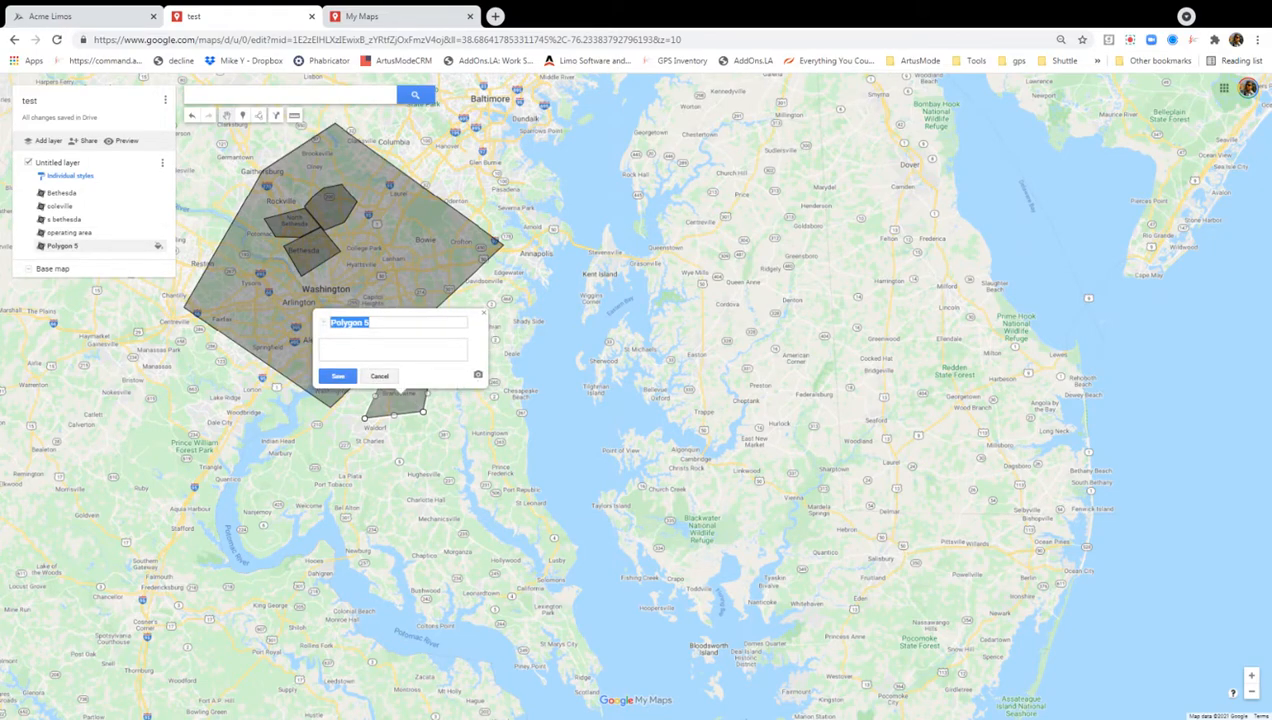
text(no go)
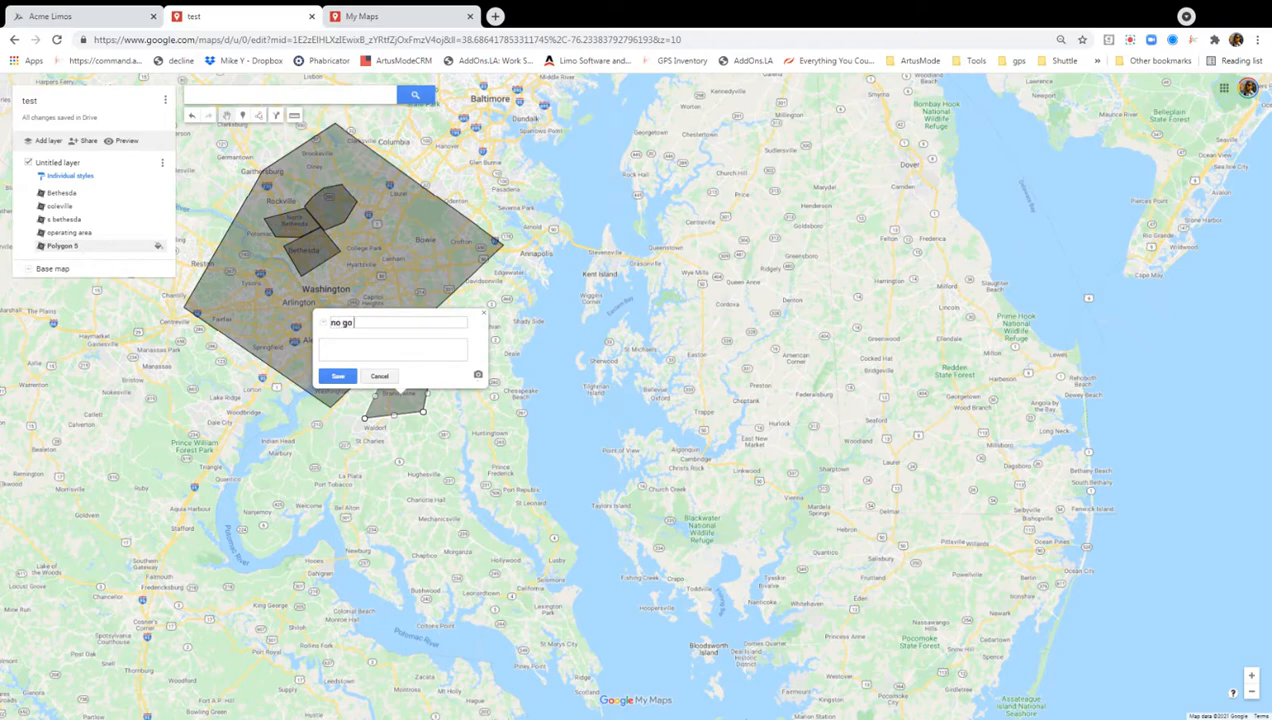
text(brandywine)
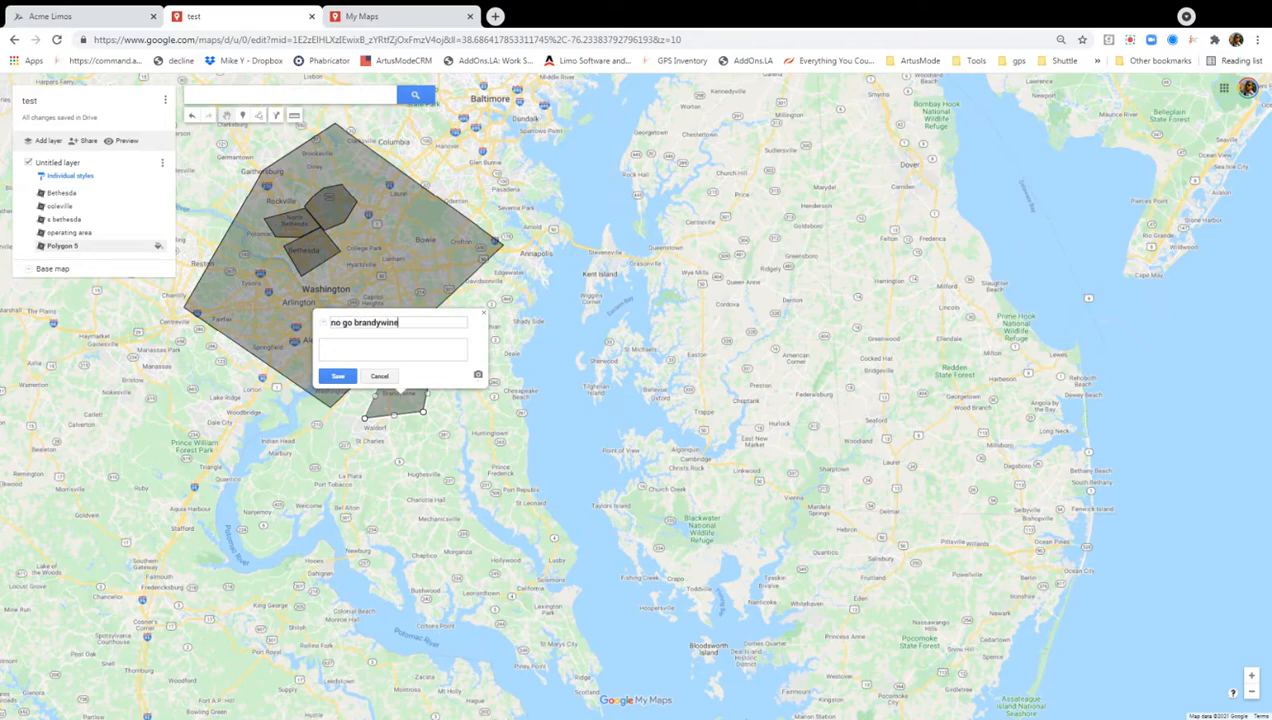
click(338, 376)
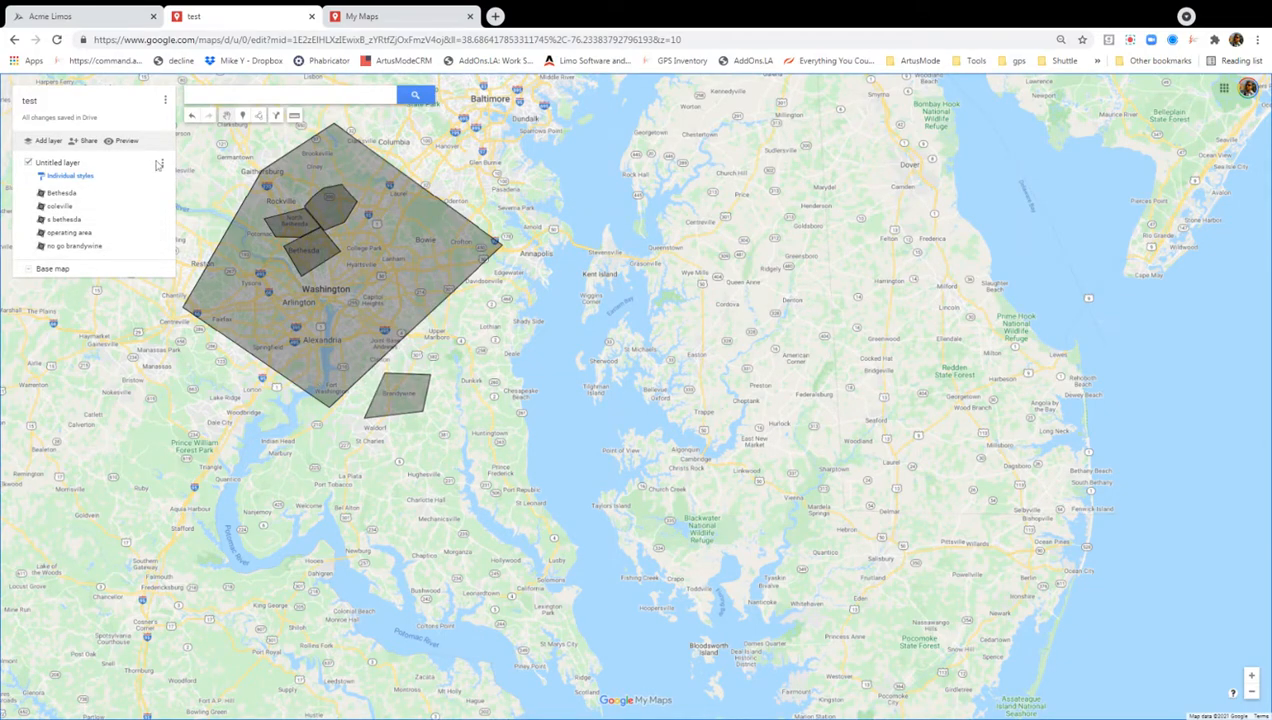
mouse_move(84, 144)
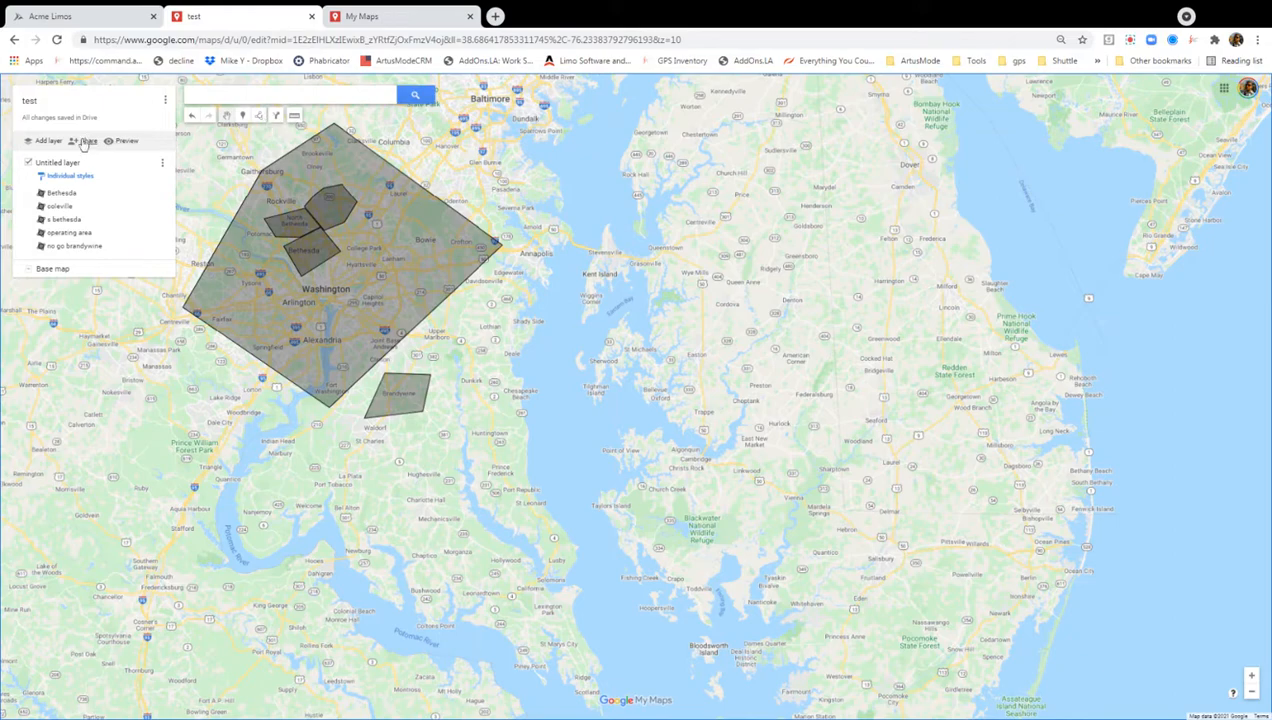
- Share the map so anyone with the link is an Editor and copy the link
click(84, 140)
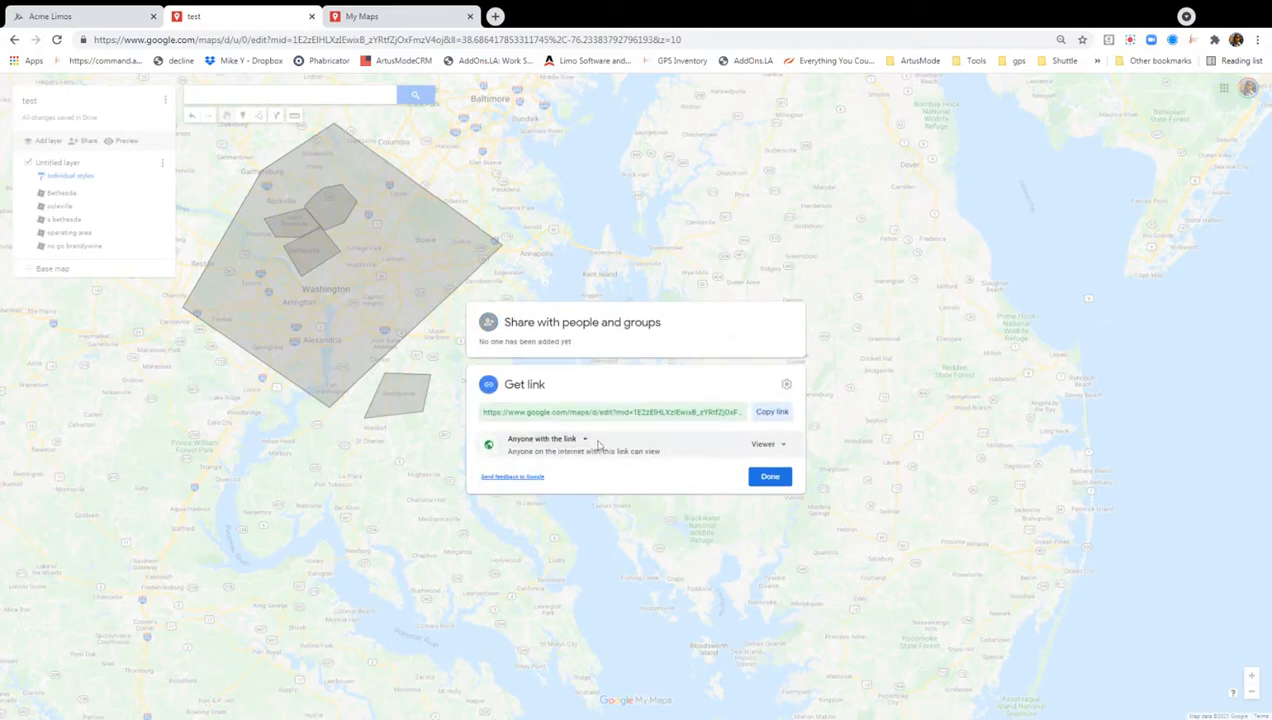
click(768, 444)
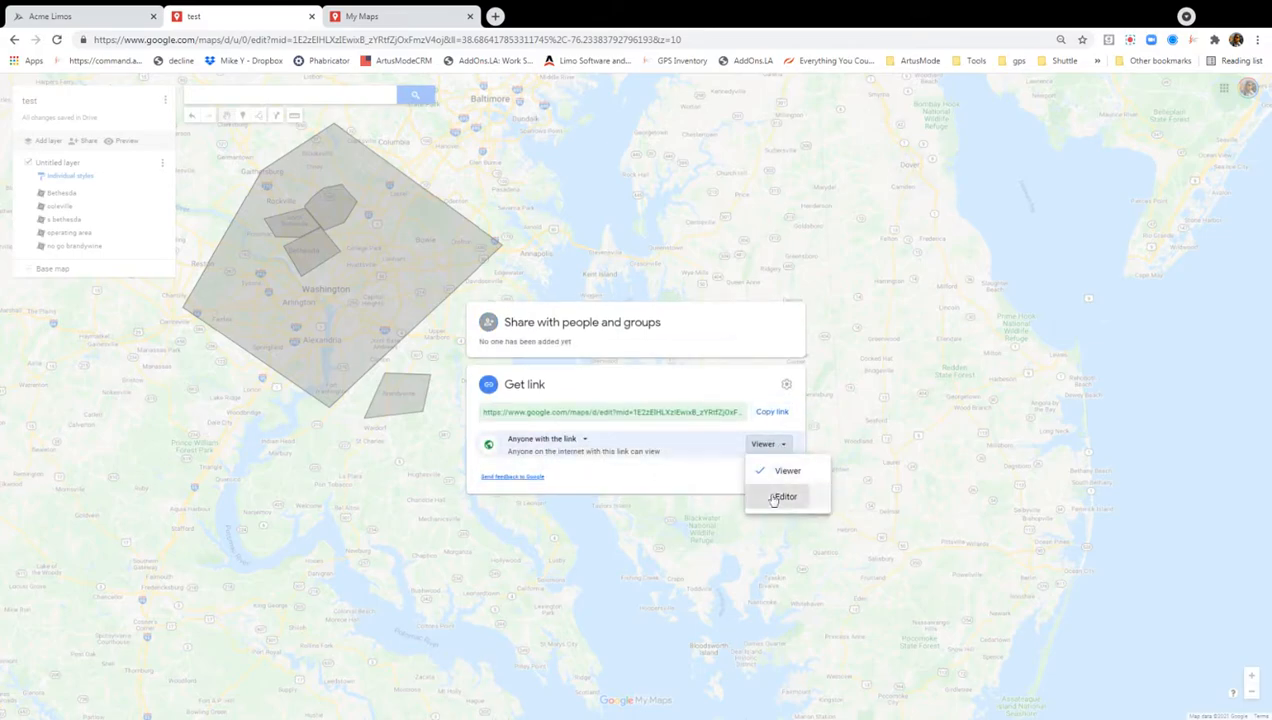
click(784, 496)
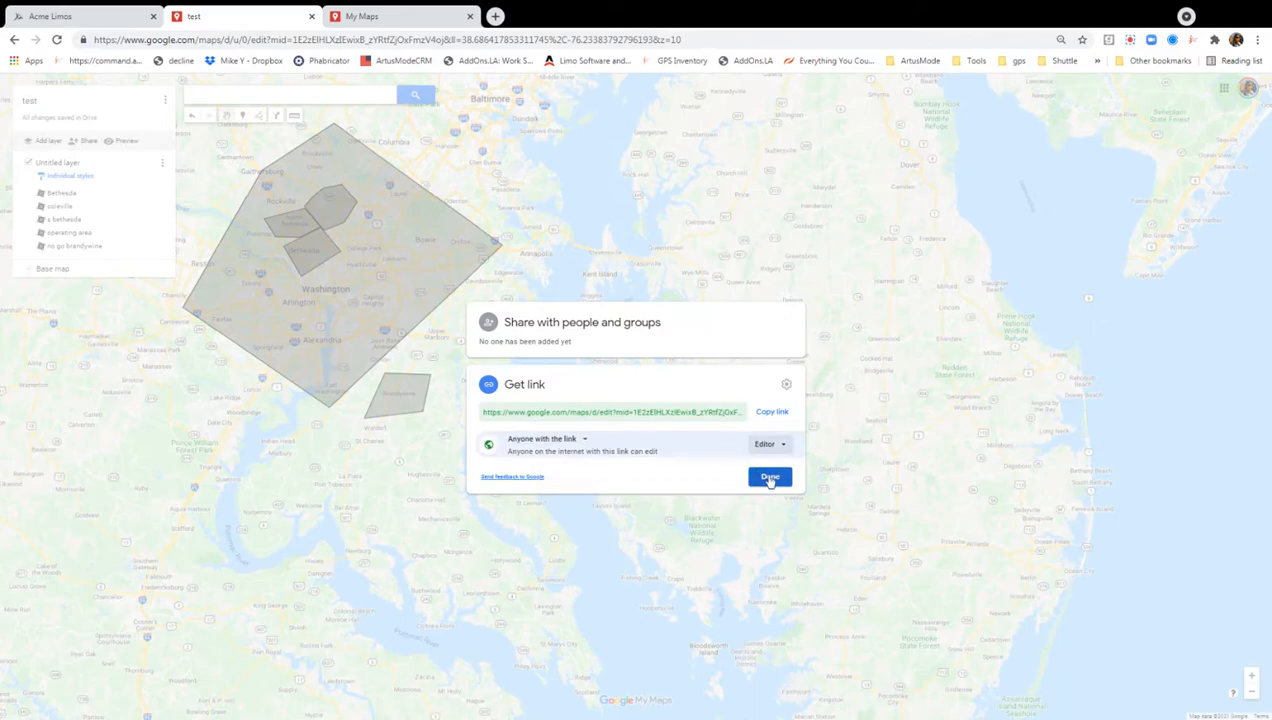
mouse_move(568, 384)
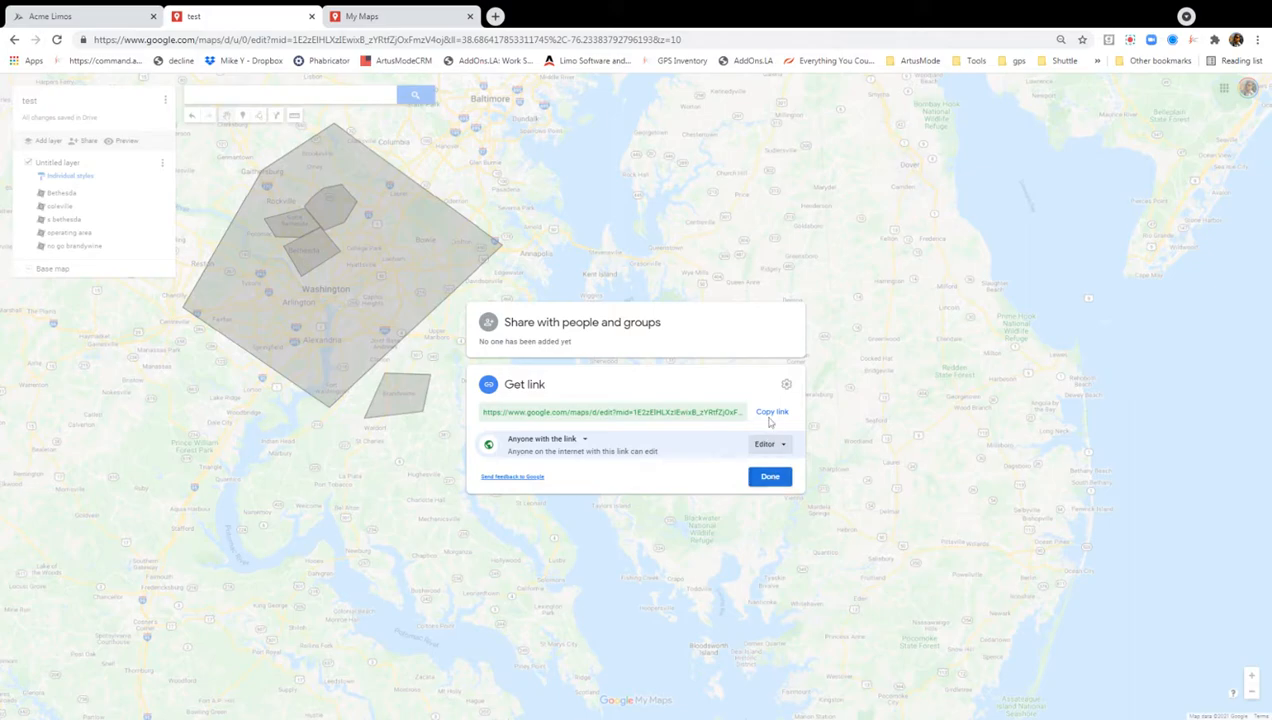
click(772, 412)
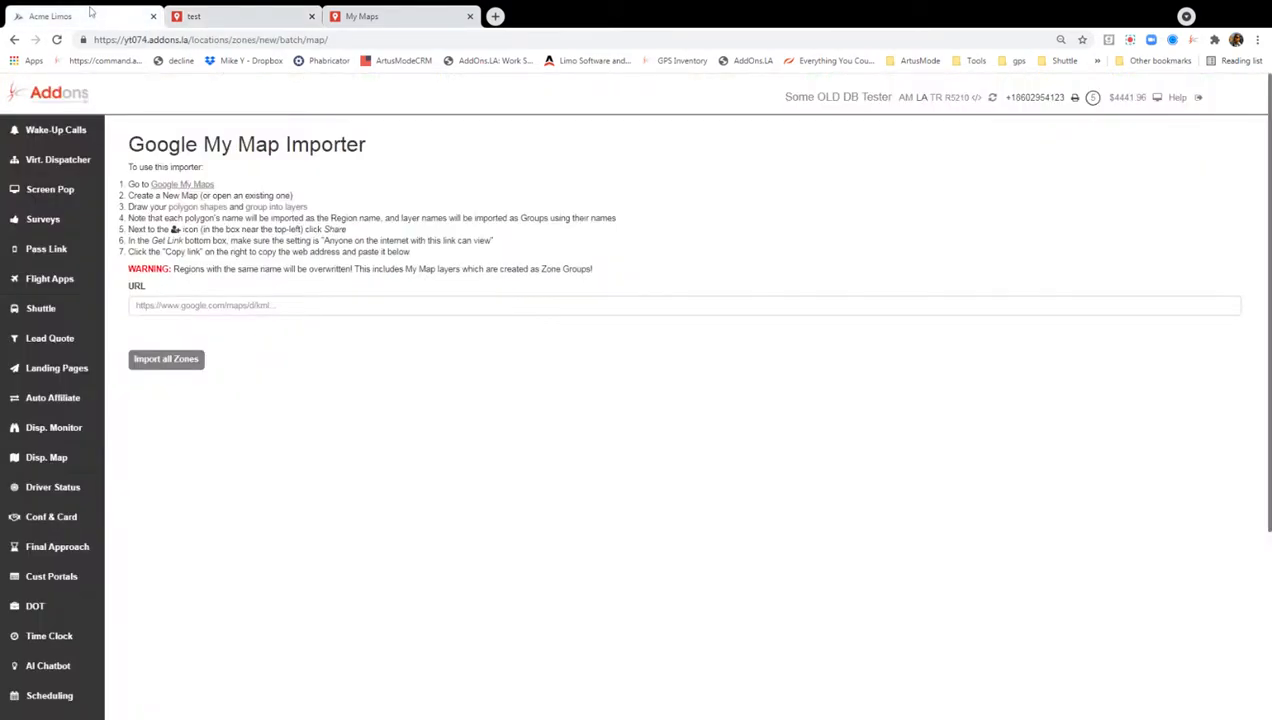
- Paste the shared map link into the importer and import all zones
double_click(148, 144)
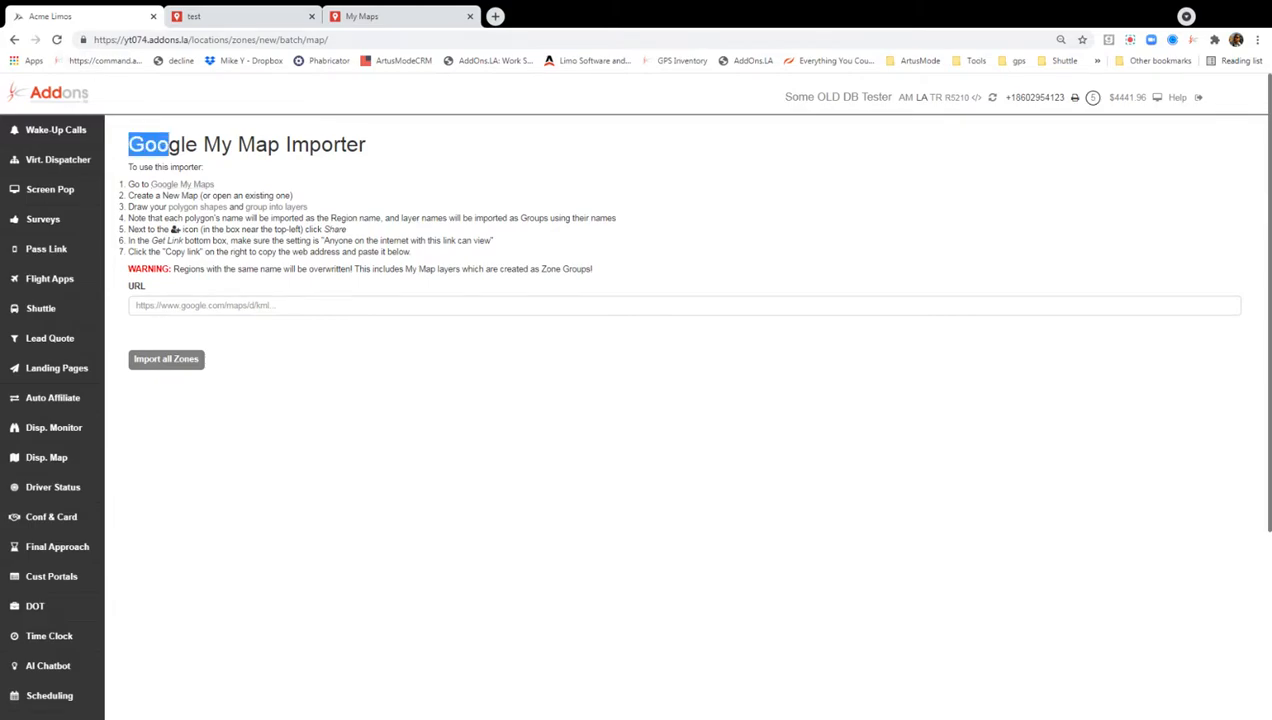
click(684, 304)
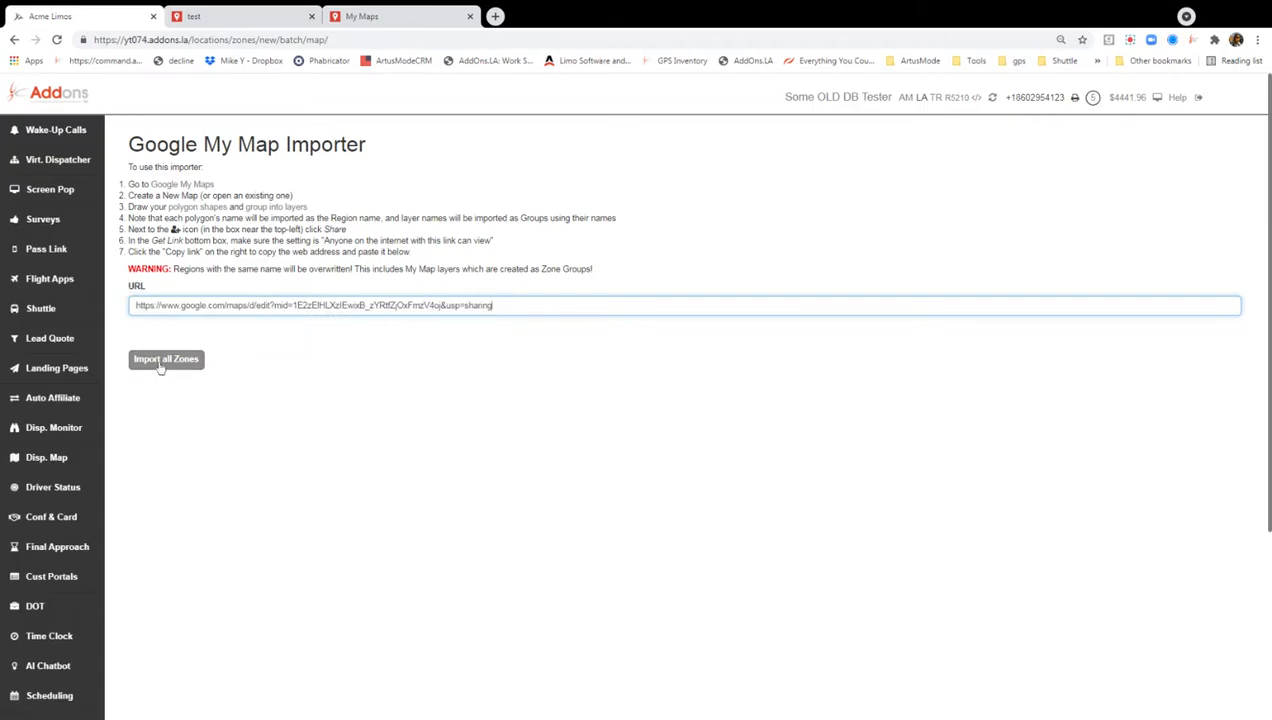
click(166, 360)
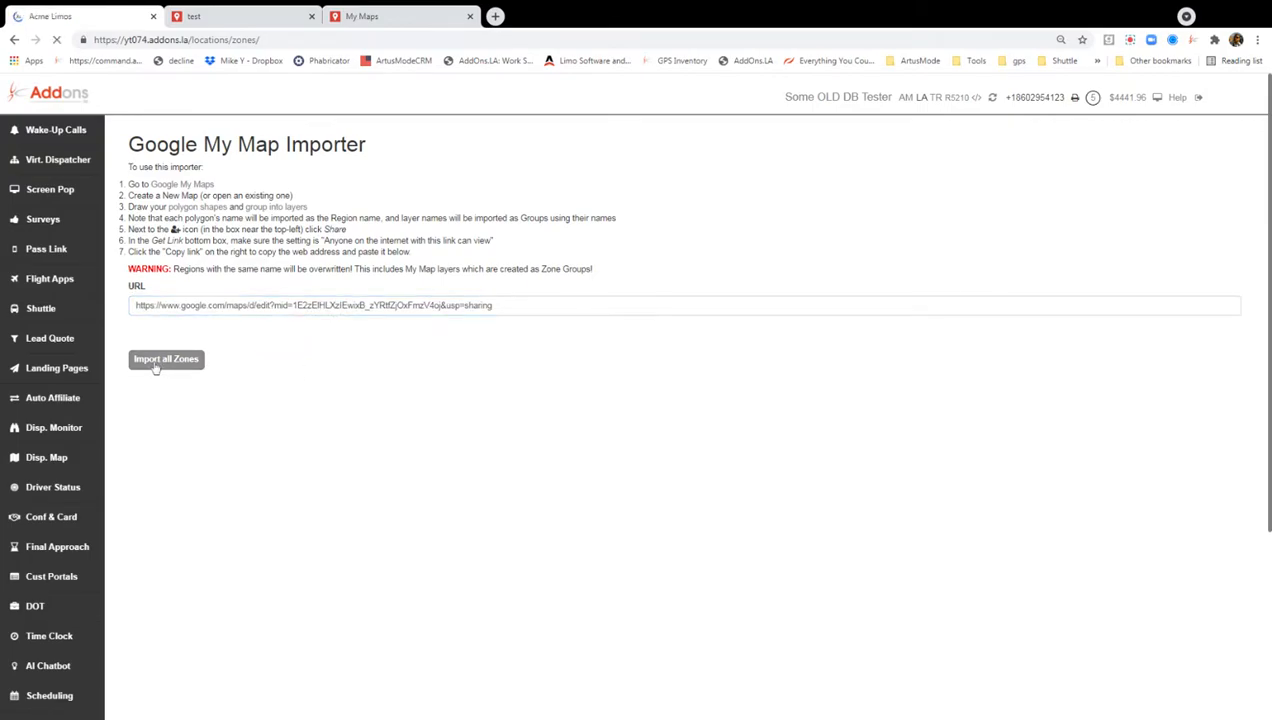
click(166, 360)
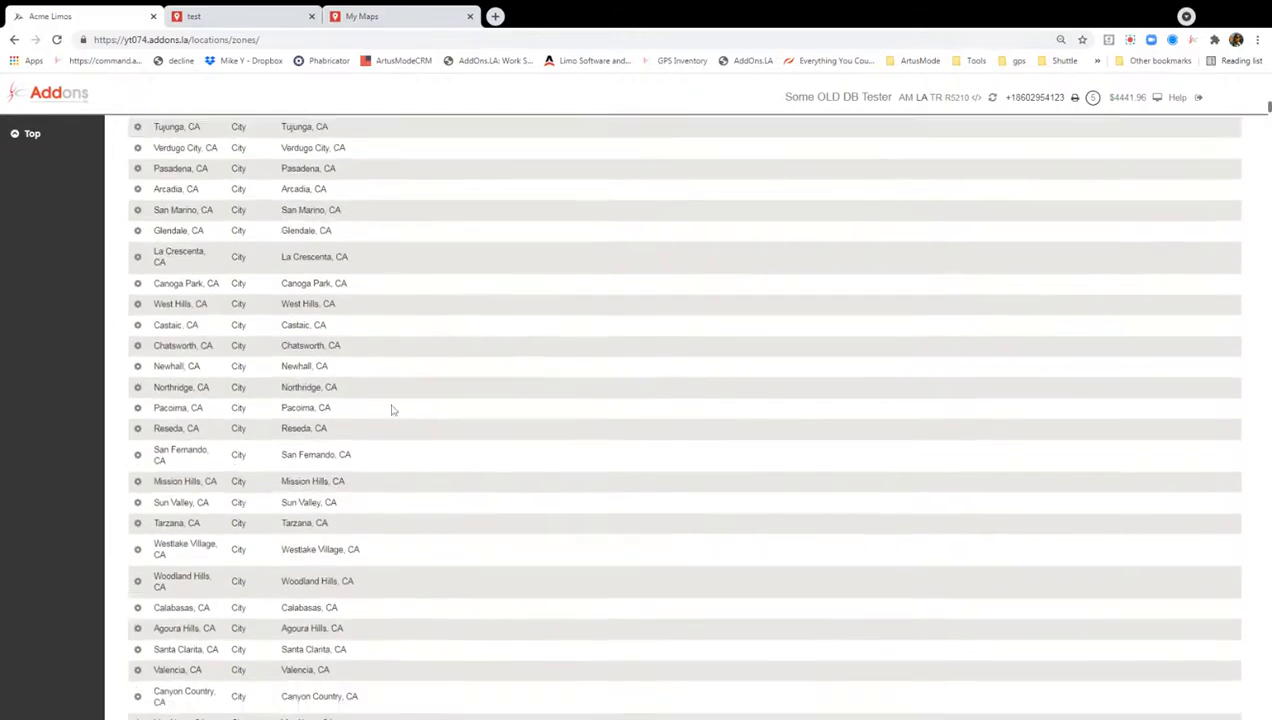
scroll(down, 3)
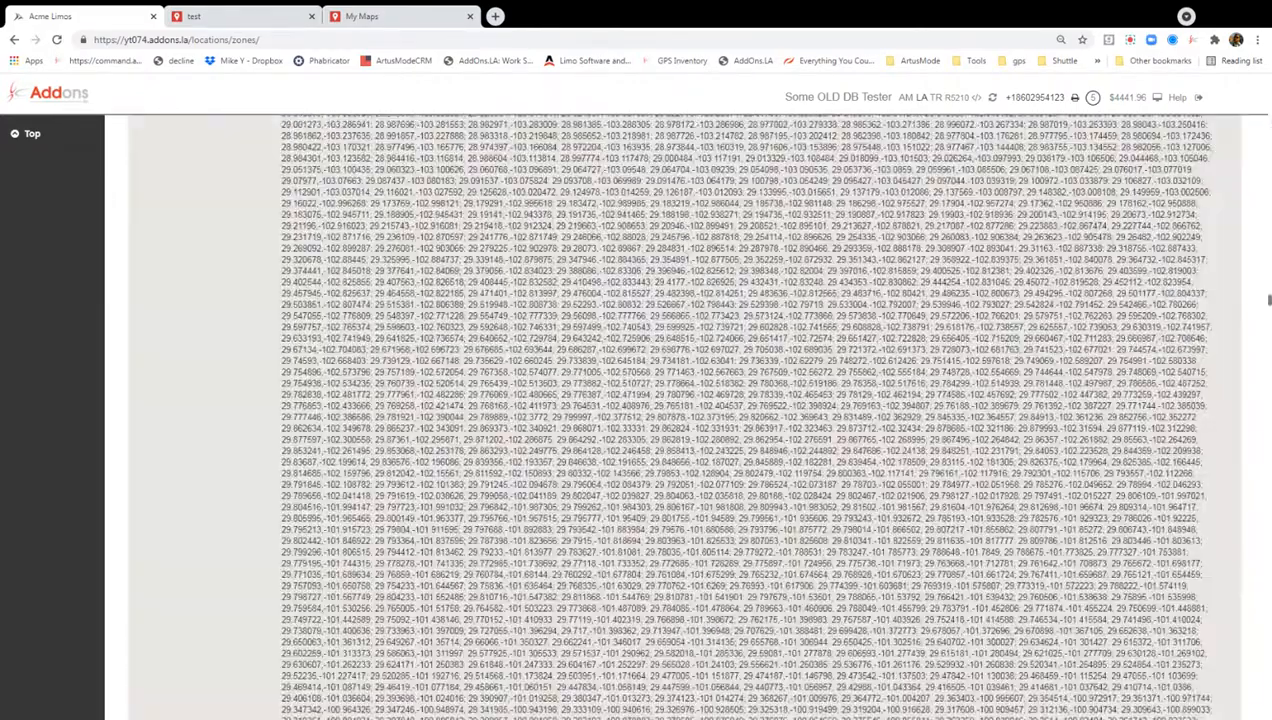
scroll(down, 3)
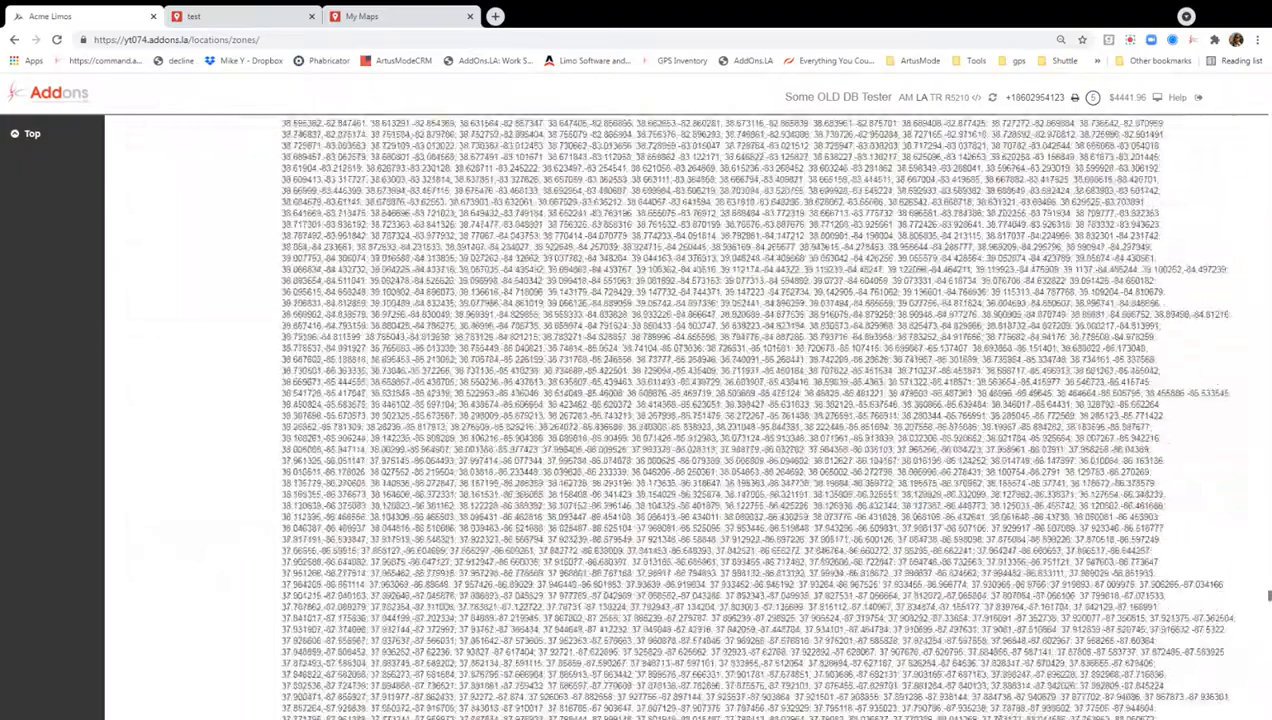
scroll(down, 3)
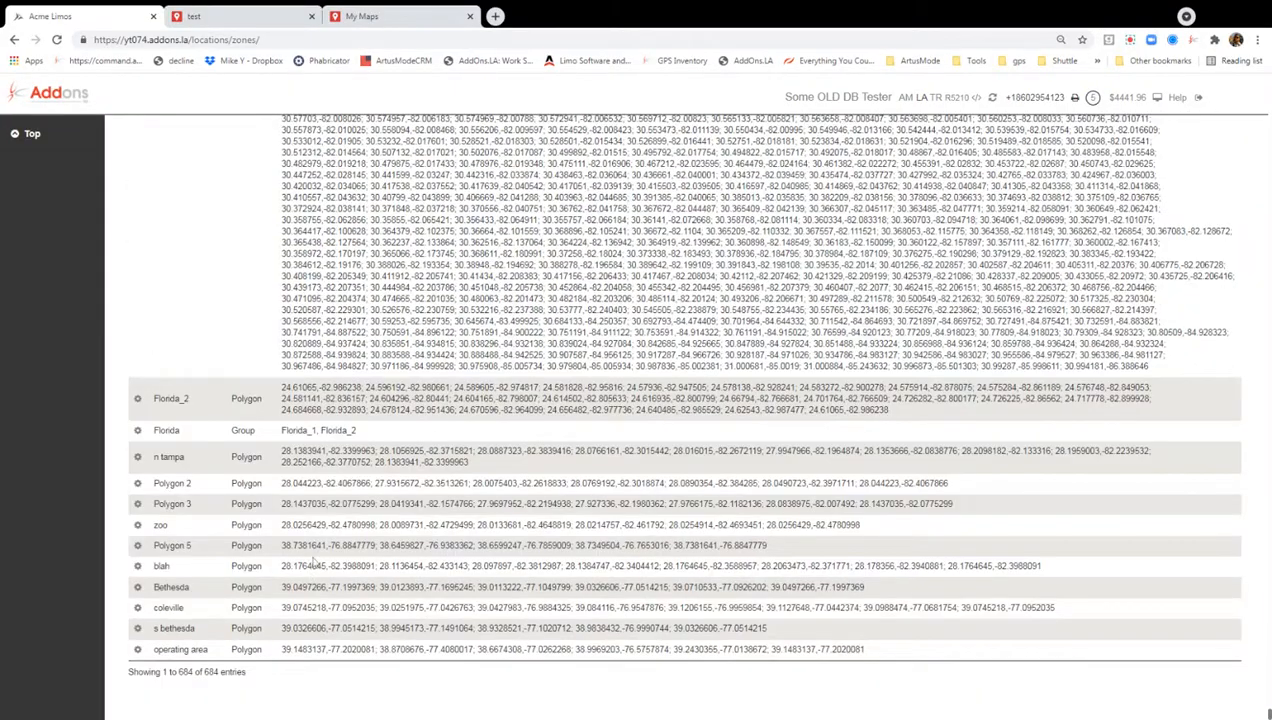
double_click(176, 628)
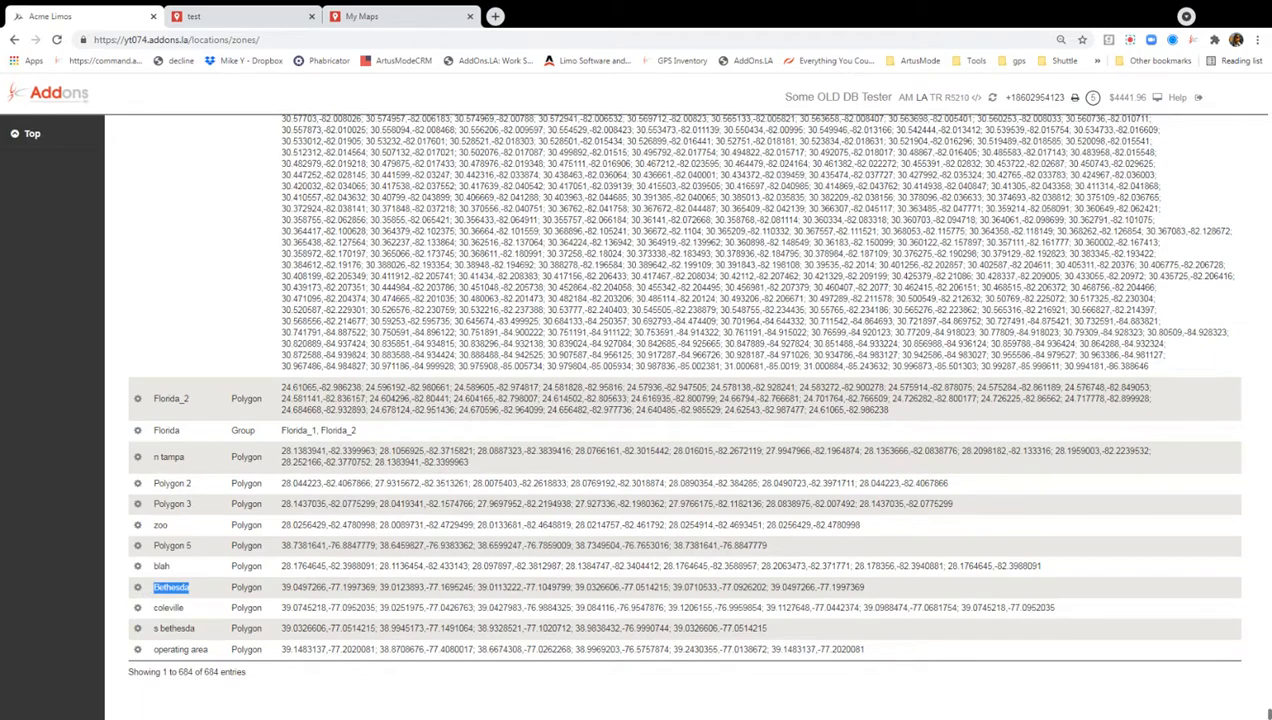
mouse_move(84, 576)
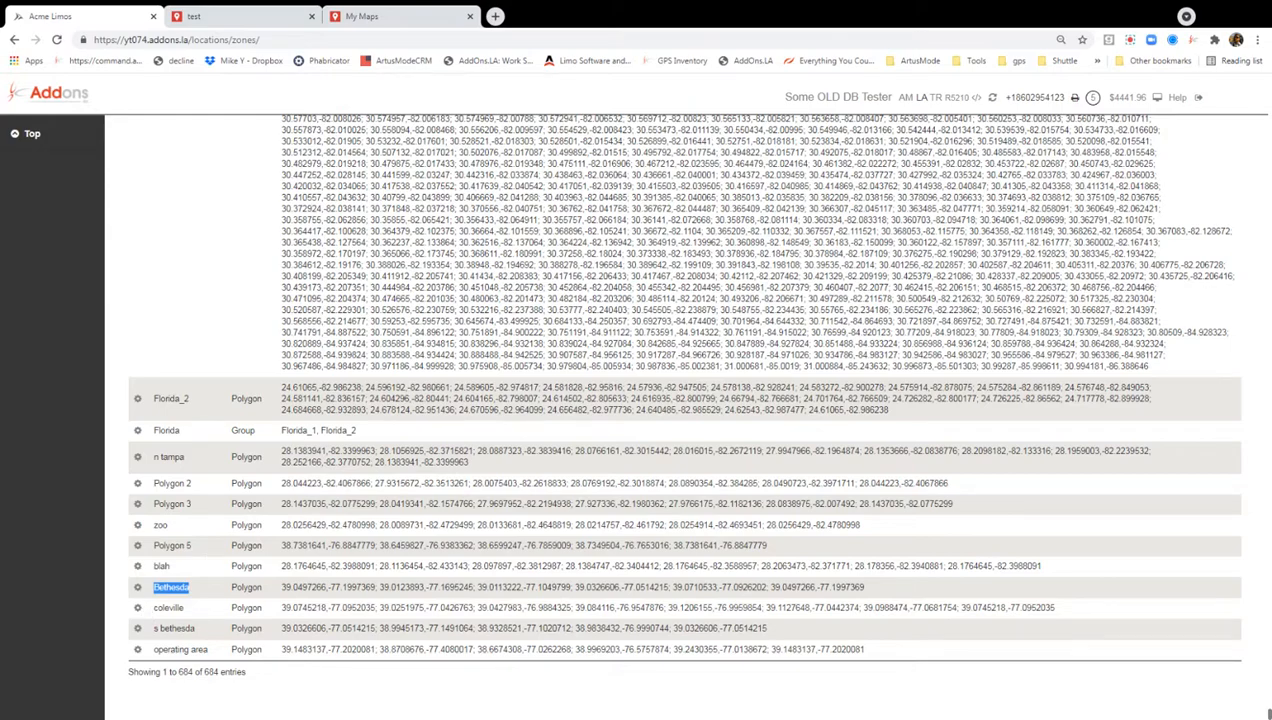
mouse_move(210, 572)
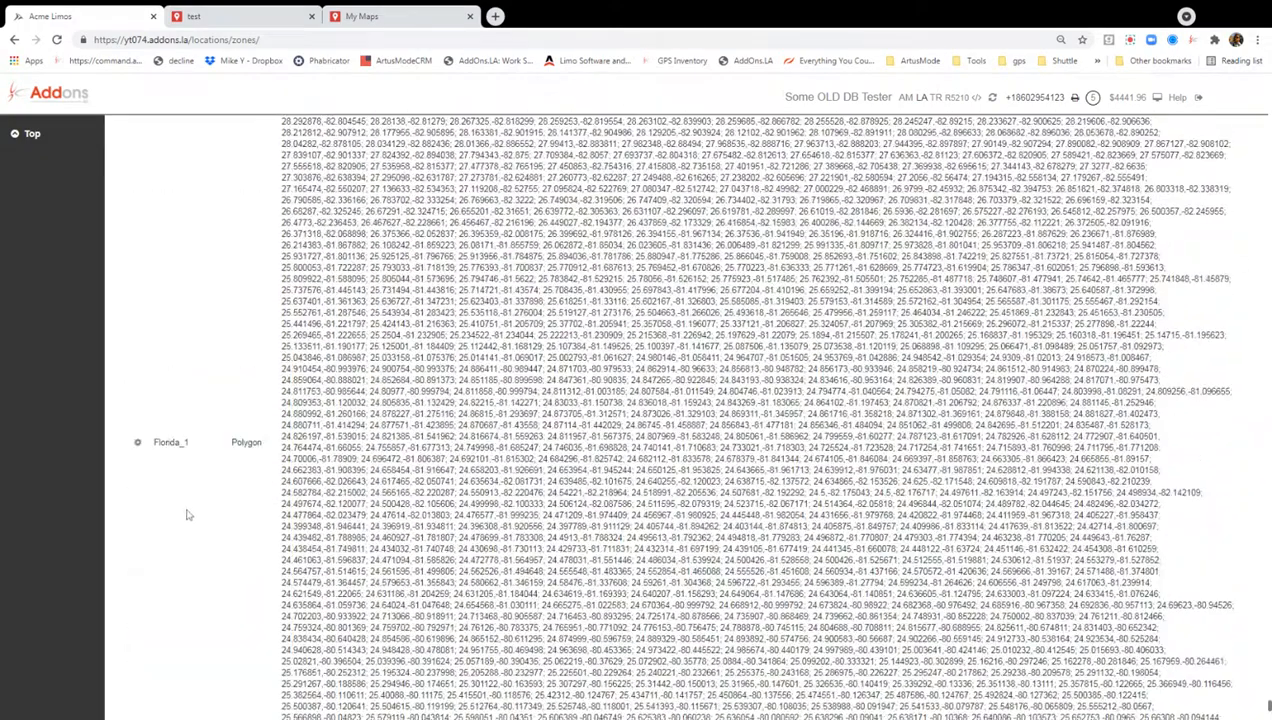
scroll(down, 3)
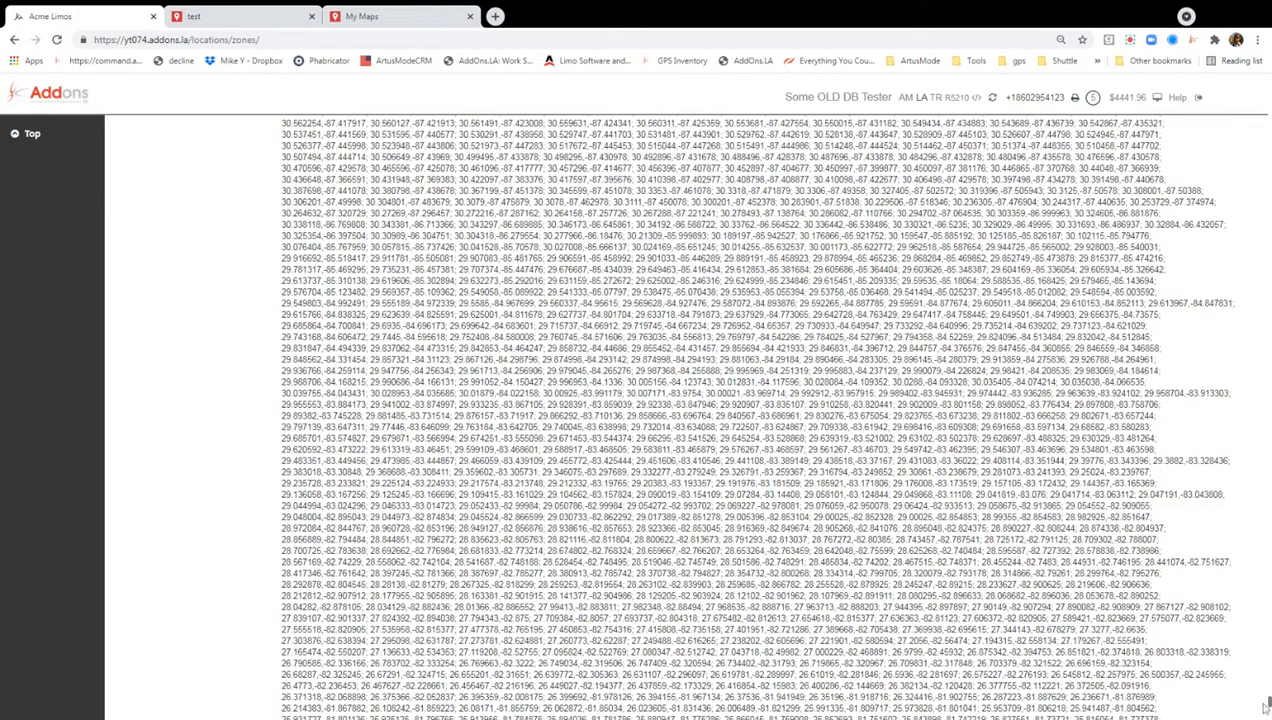